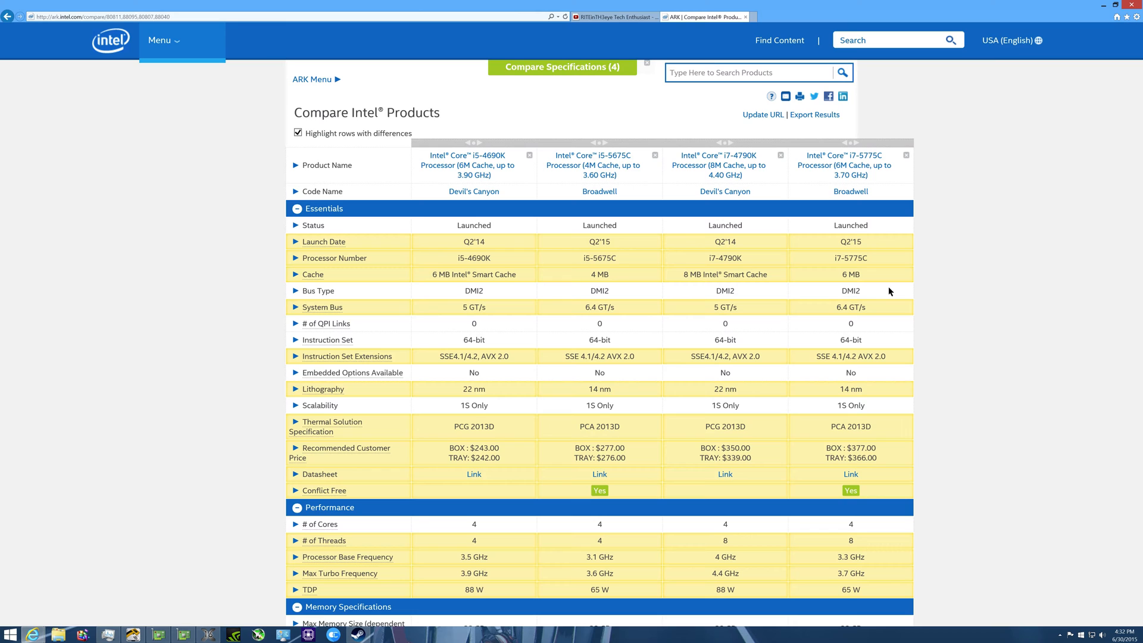
Step: Scroll the comparison down to Recommended Customer Price and the Performance section
scroll("down", 3)
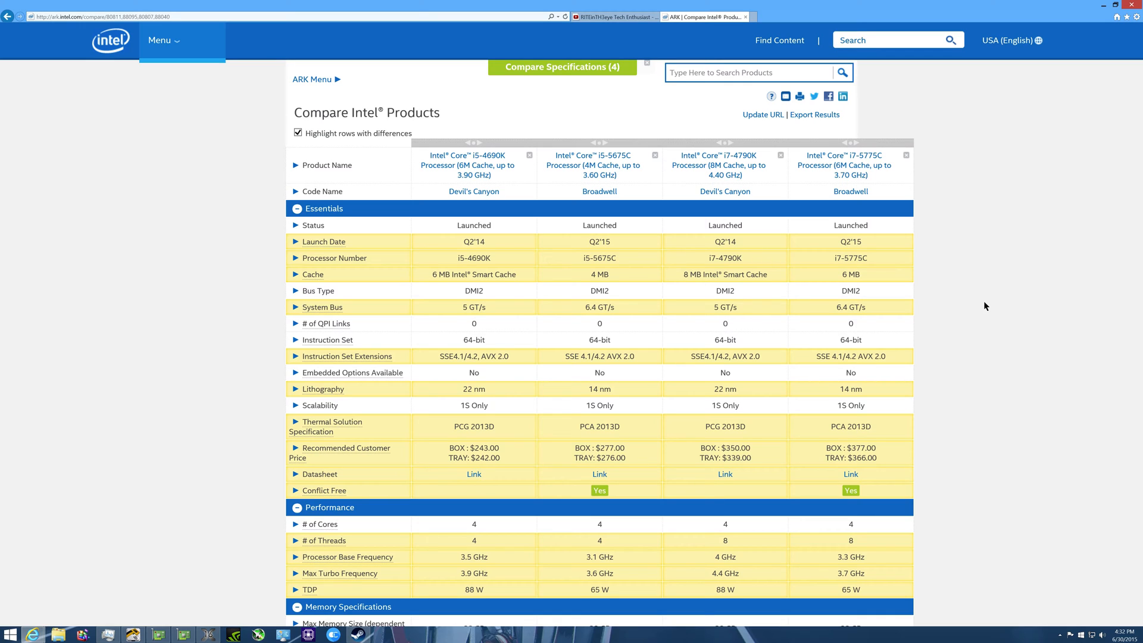
mouse_move(844, 165)
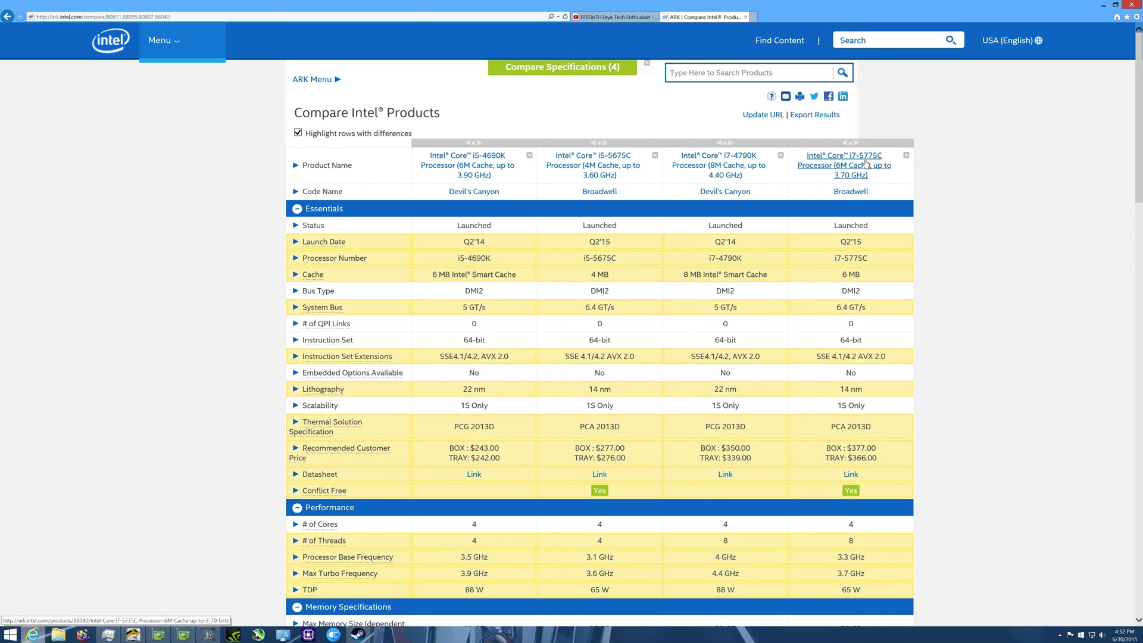
mouse_move(814, 329)
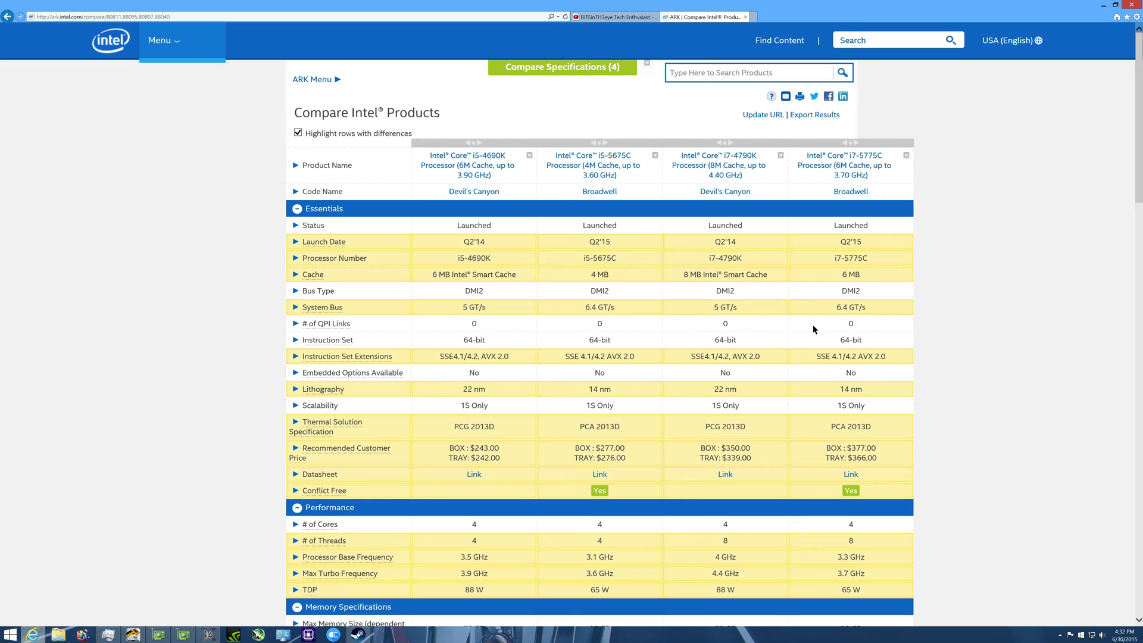
mouse_move(758, 264)
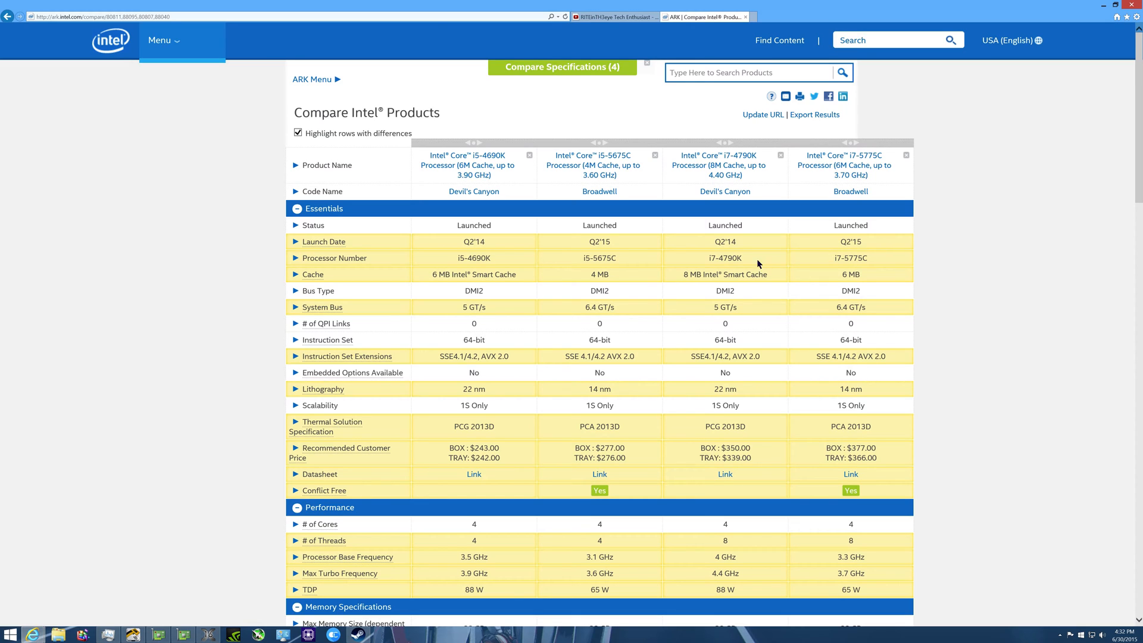
mouse_move(472, 269)
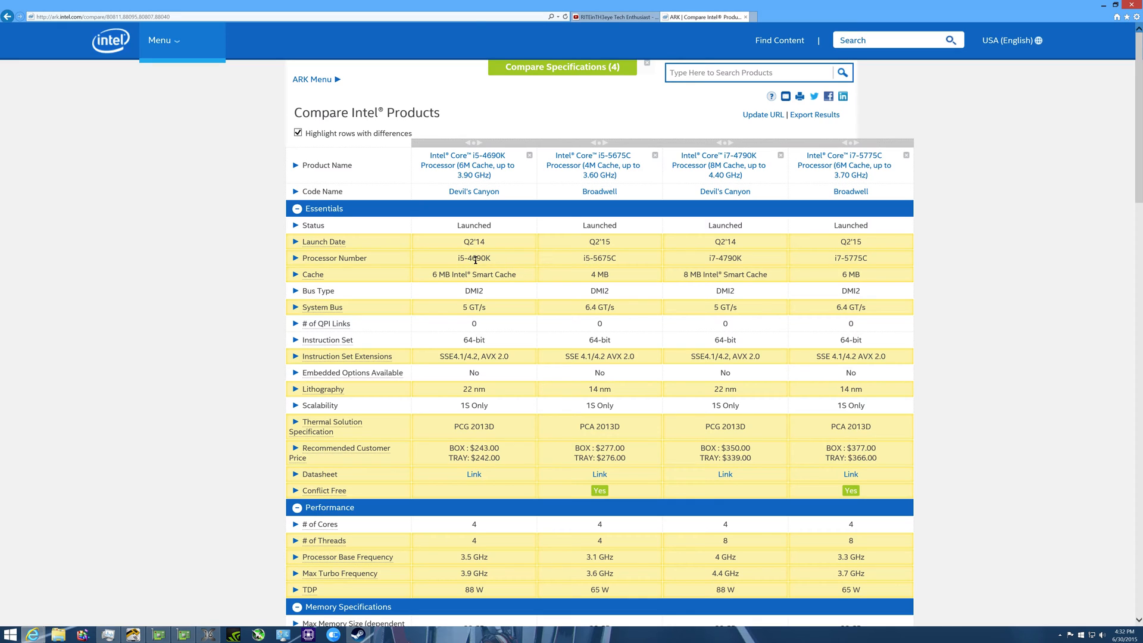
mouse_move(650, 260)
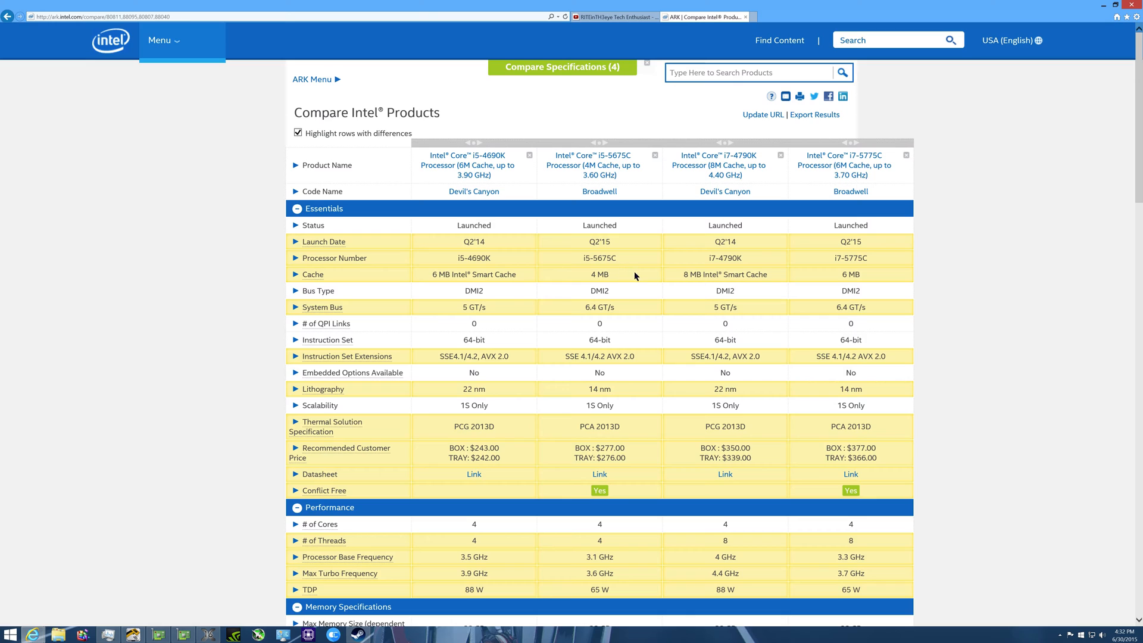
mouse_move(640, 286)
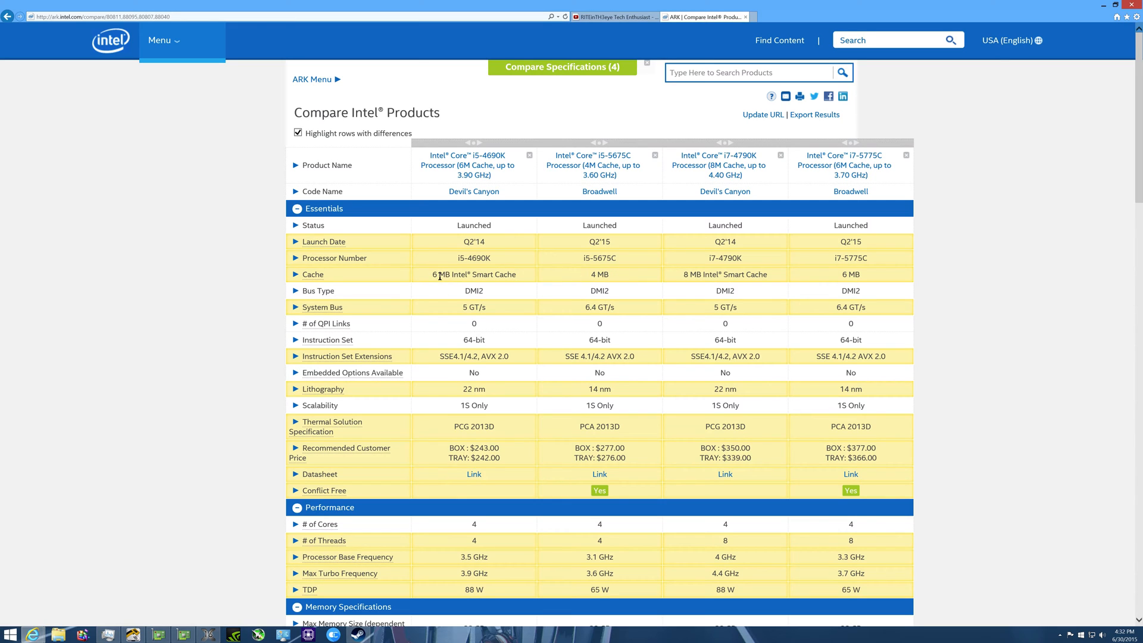
mouse_move(639, 278)
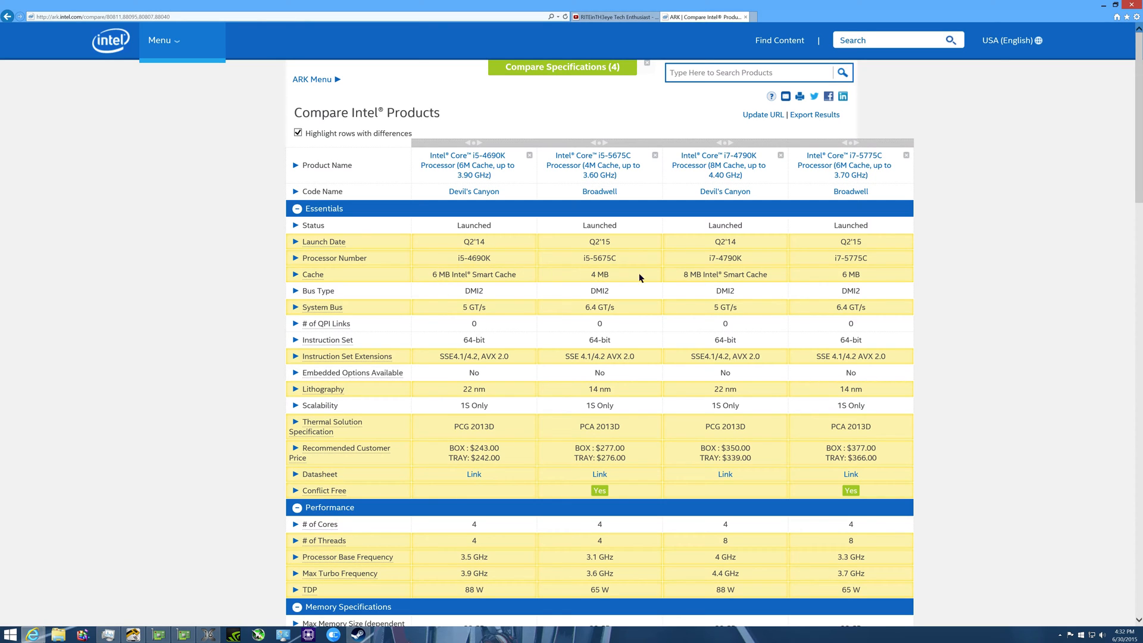
scroll("down", 3)
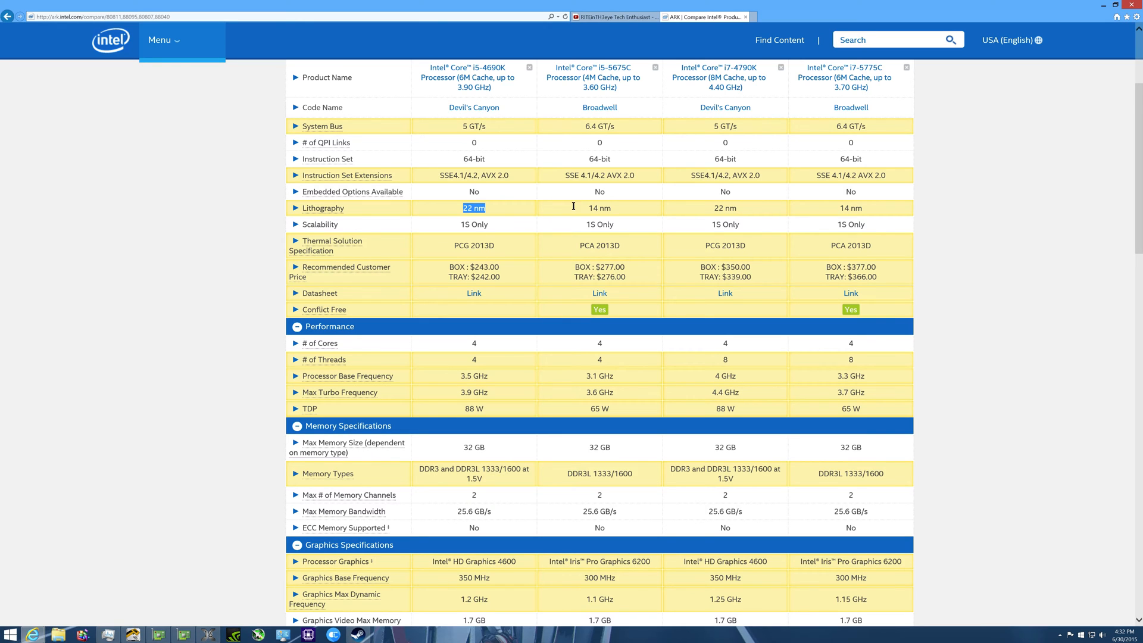
scroll("down", 3)
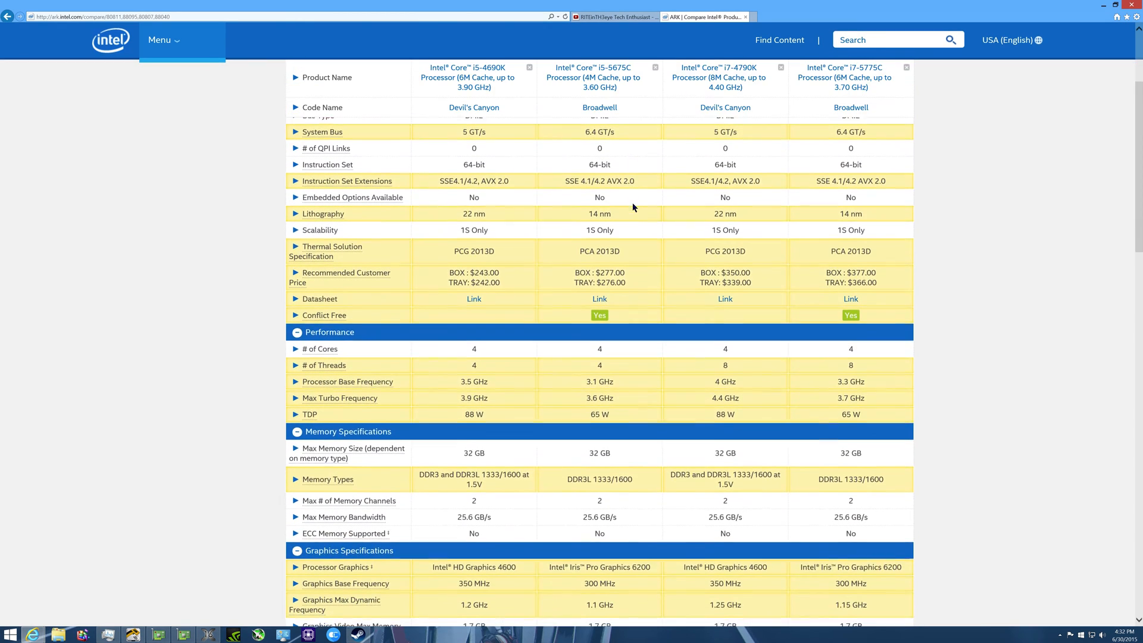
scroll("down", 3)
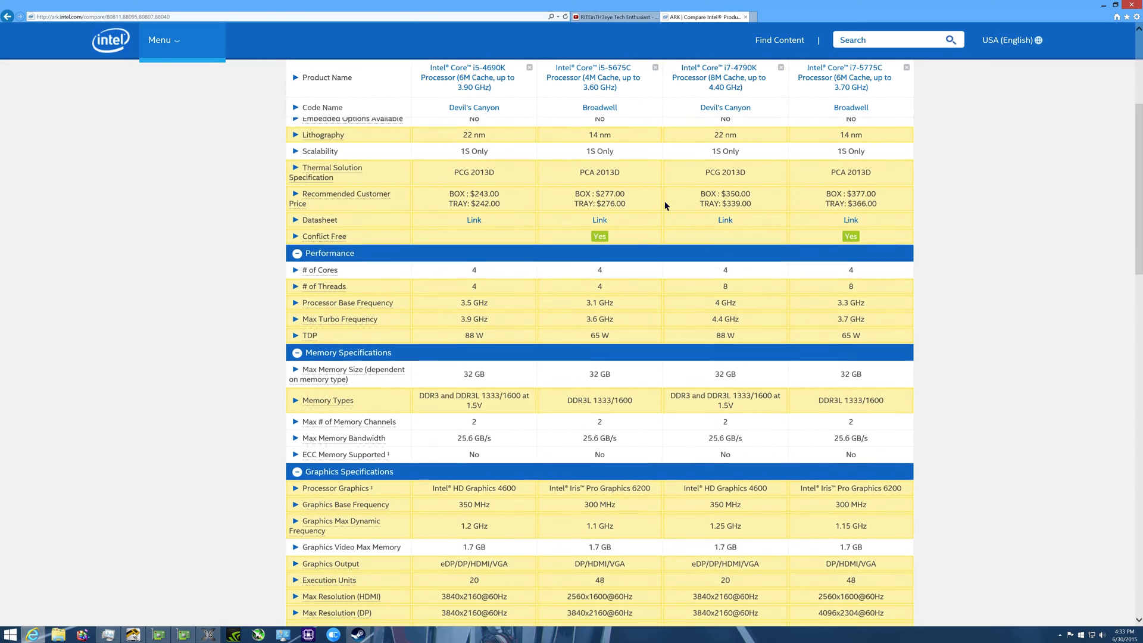
Step: Scroll past the base and turbo frequency rows down to Graphics Specifications
scroll("down", 3)
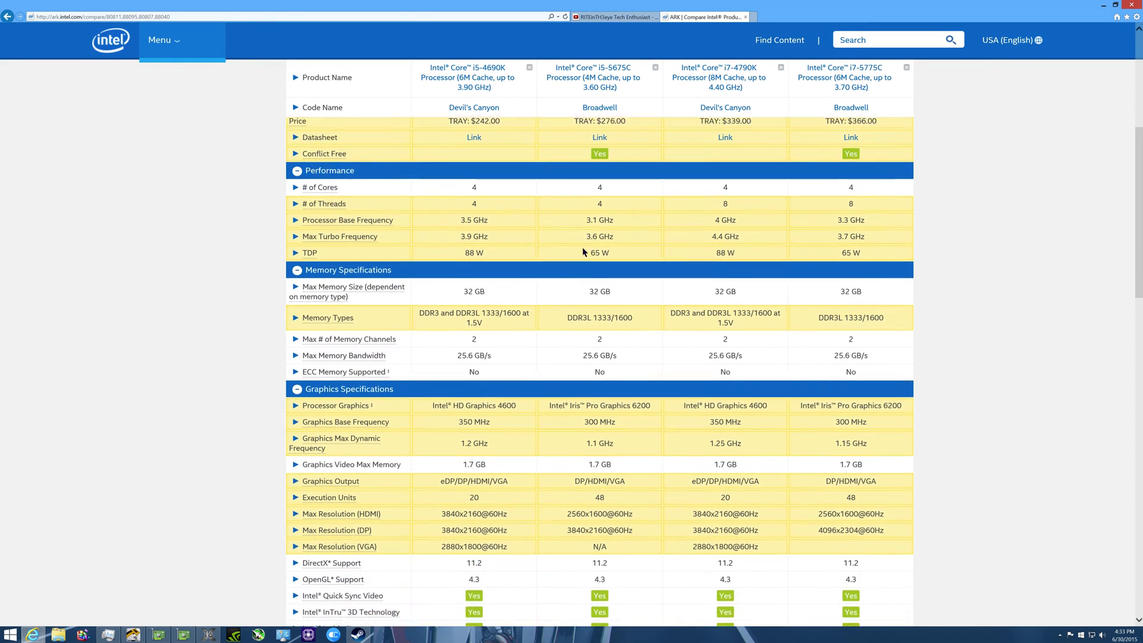
scroll("down", 3)
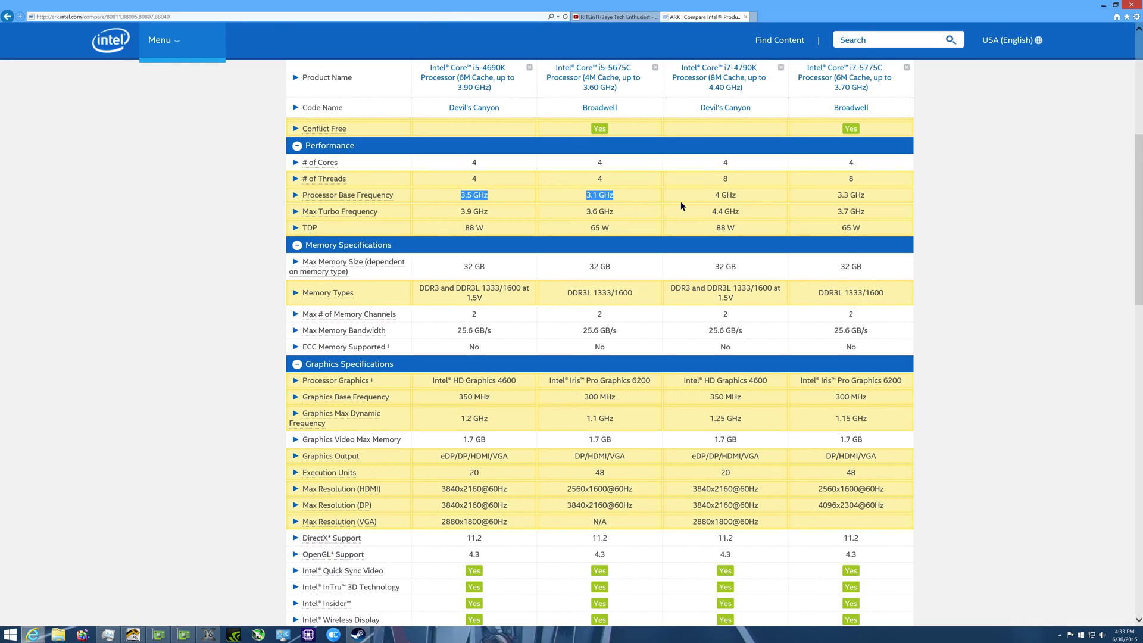
mouse_move(621, 102)
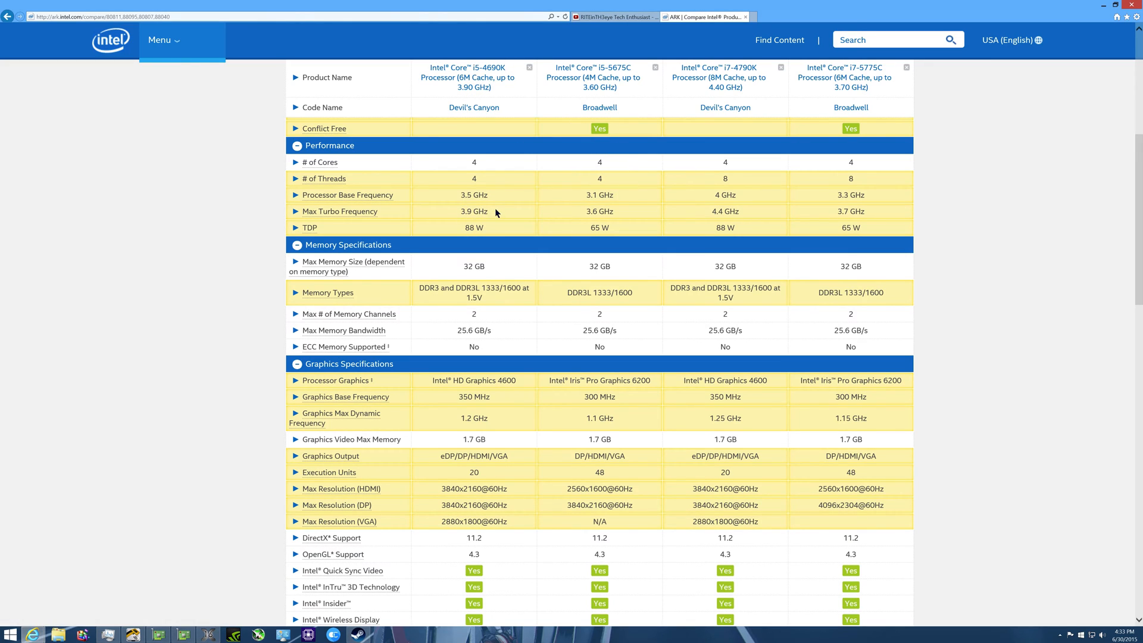
mouse_move(470, 232)
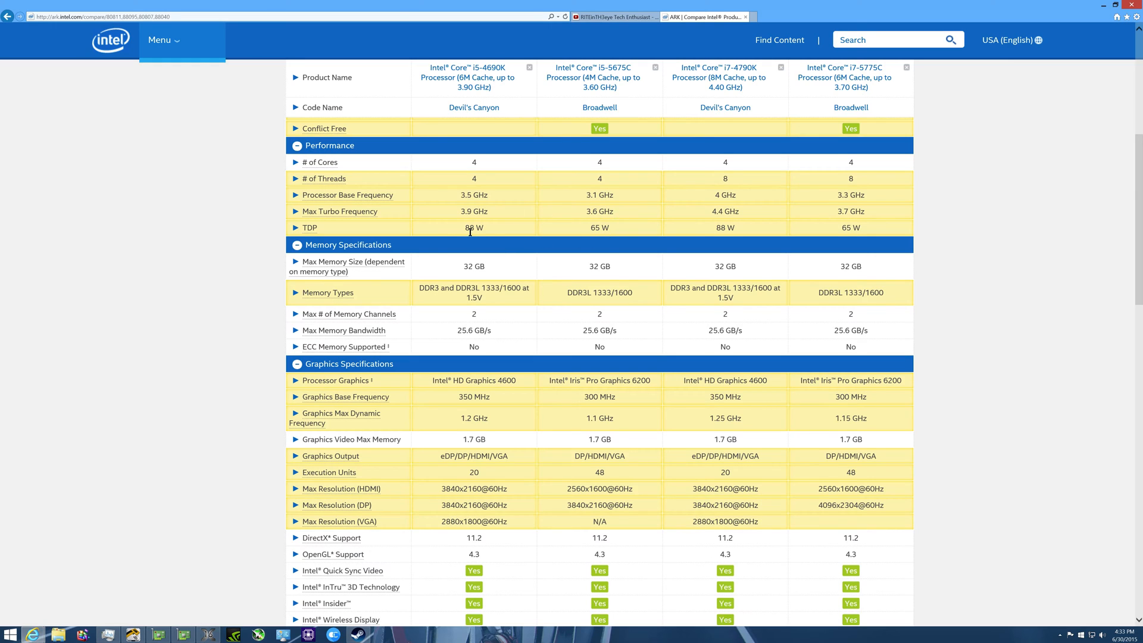
left_click_drag(471, 227, 600, 228)
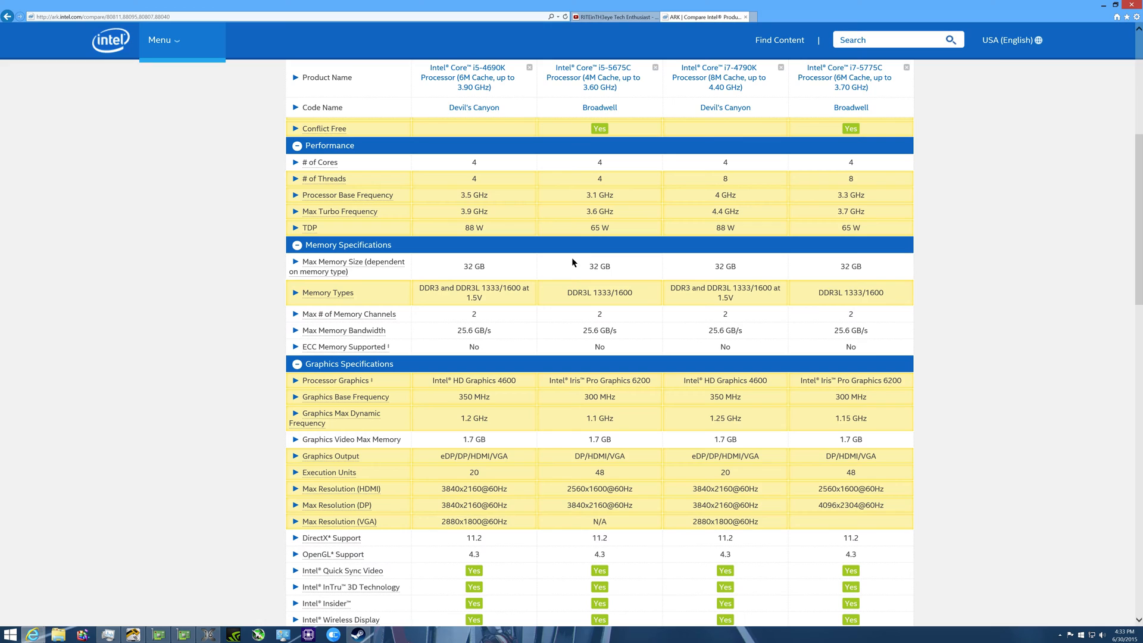
mouse_move(622, 195)
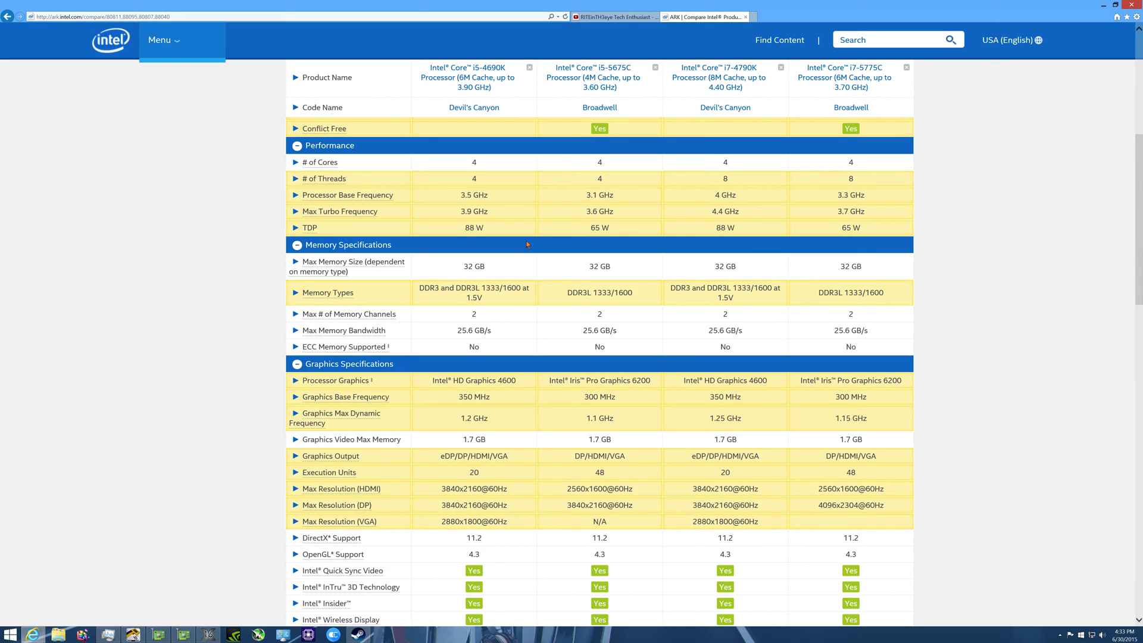
scroll("down", 3)
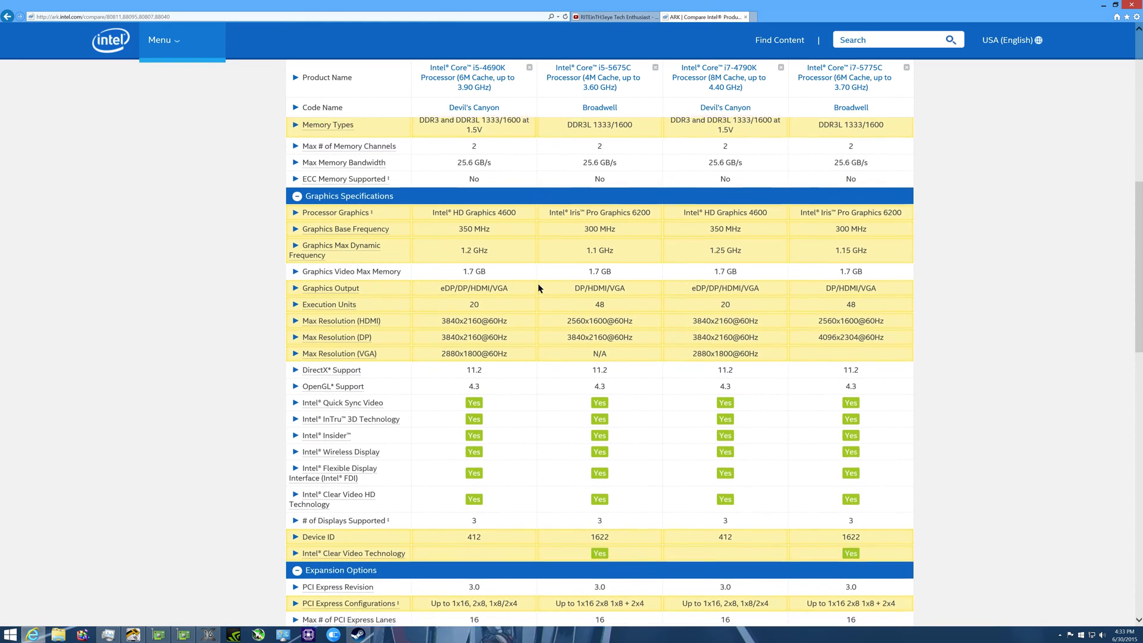
scroll("down", 3)
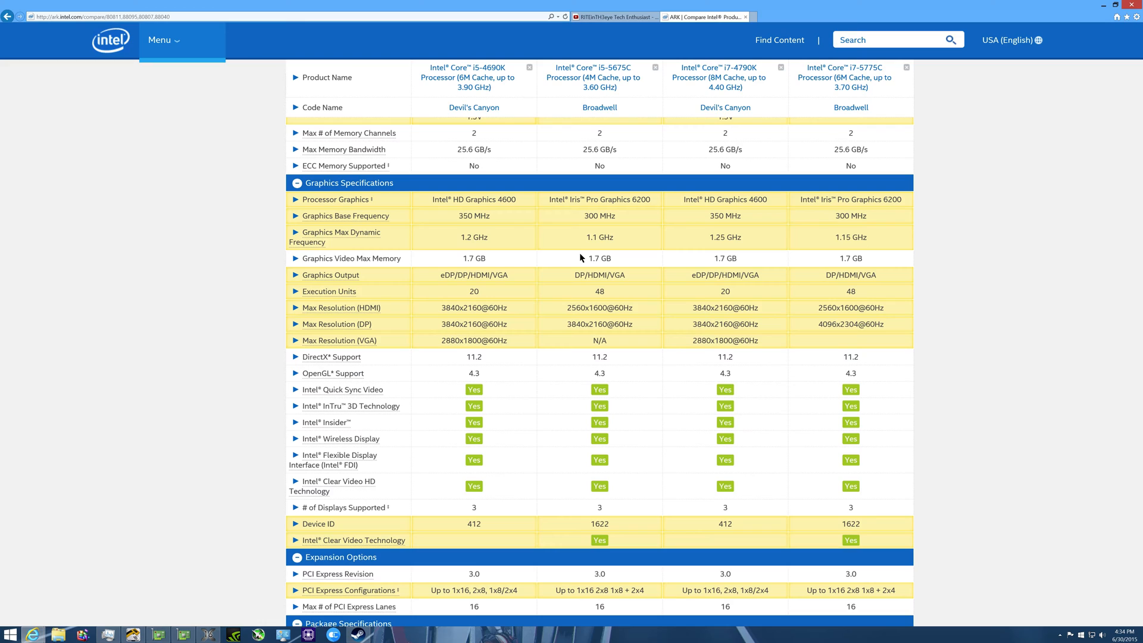
mouse_move(845, 77)
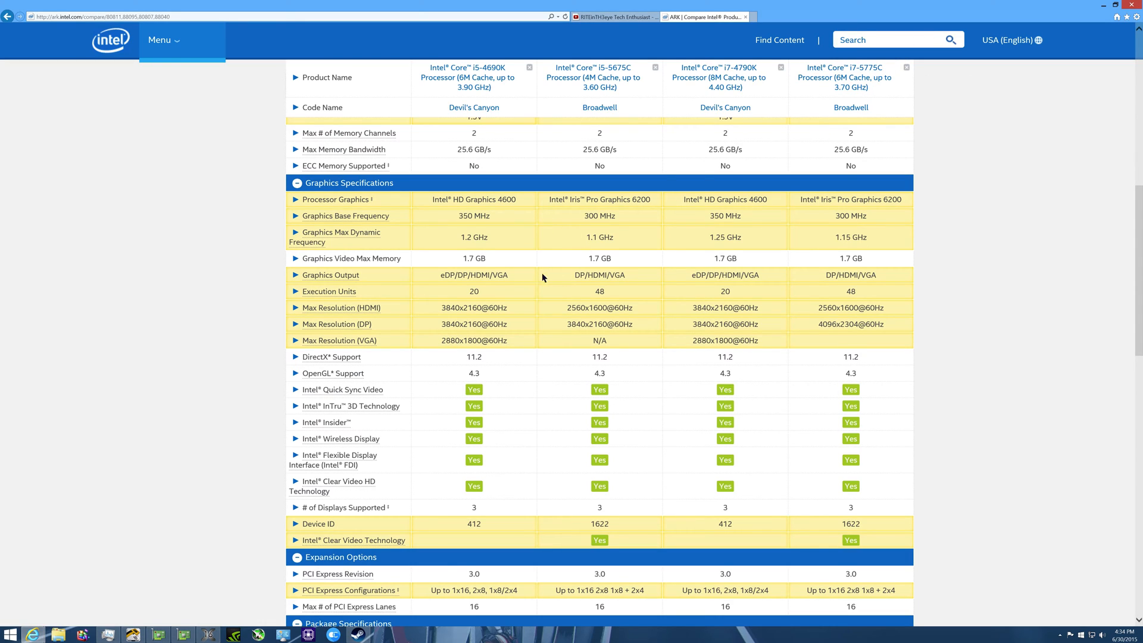
mouse_move(562, 293)
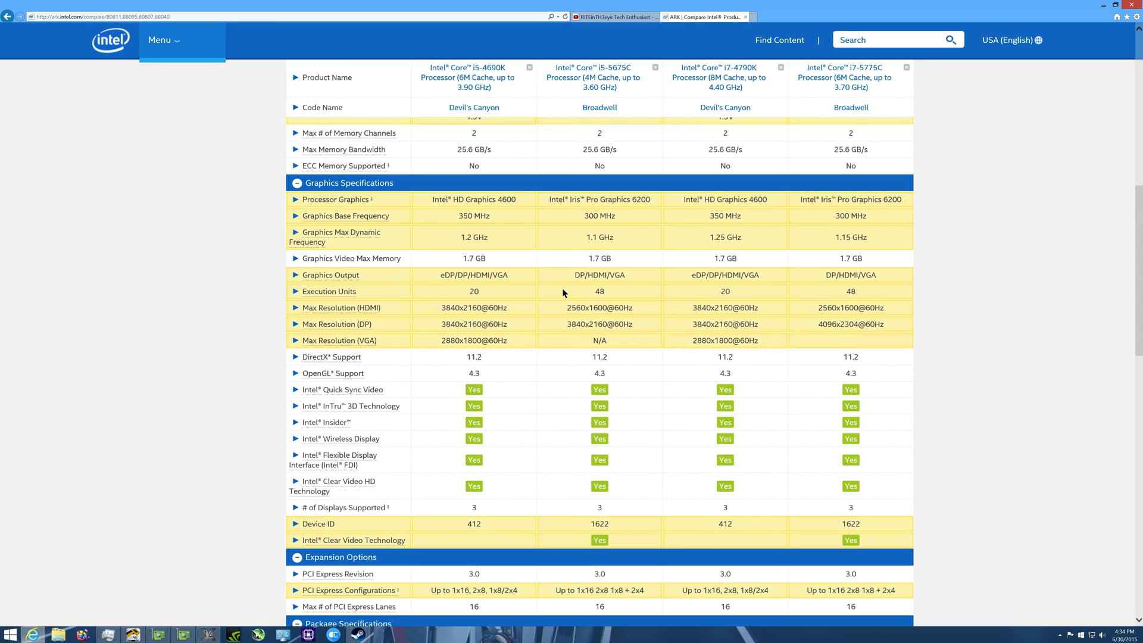
mouse_move(566, 212)
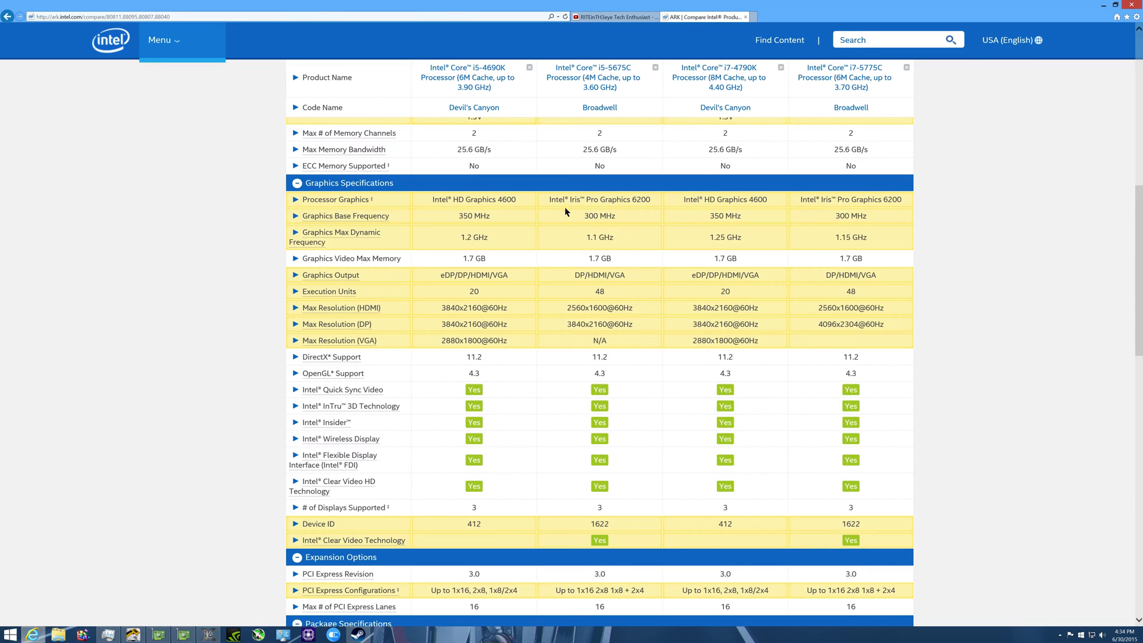
double_click(600, 199)
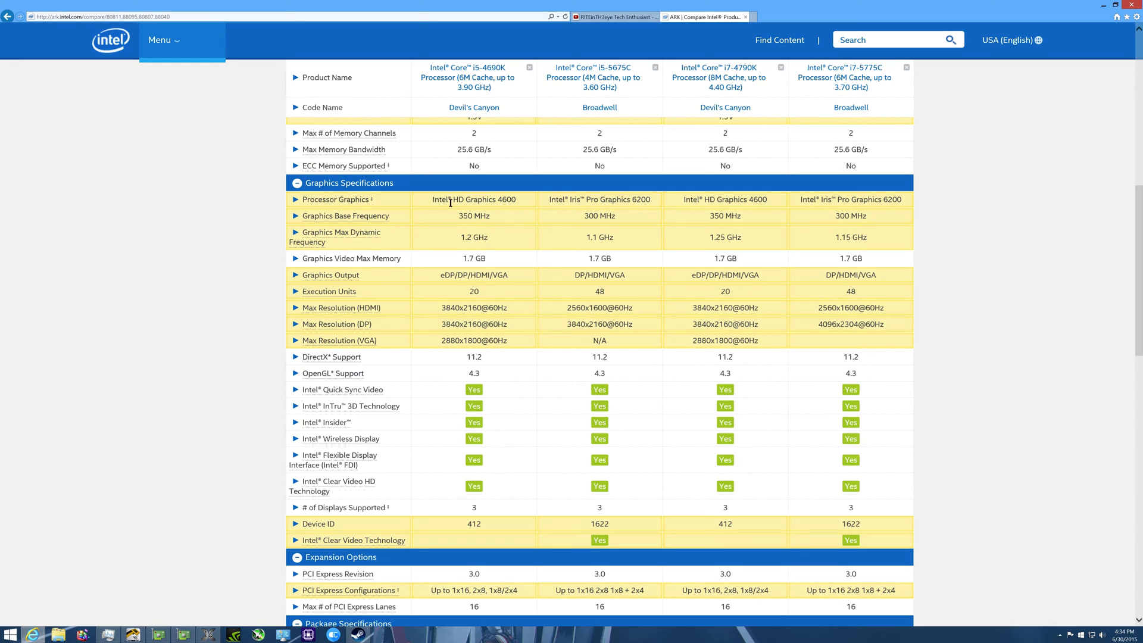
left_click_drag(443, 198, 648, 199)
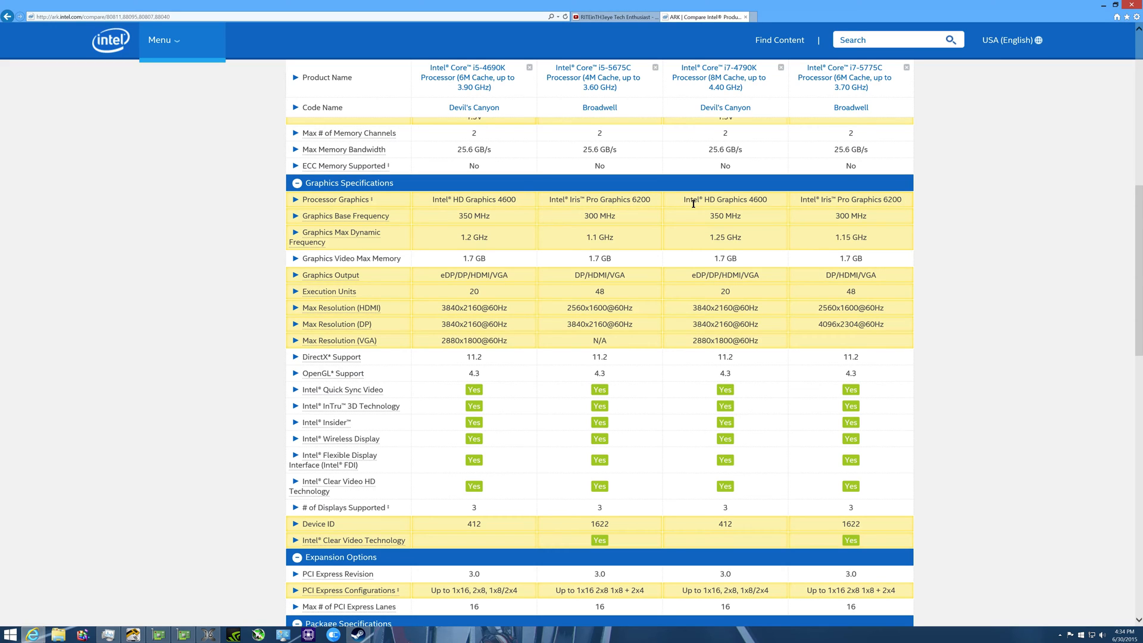
mouse_move(679, 206)
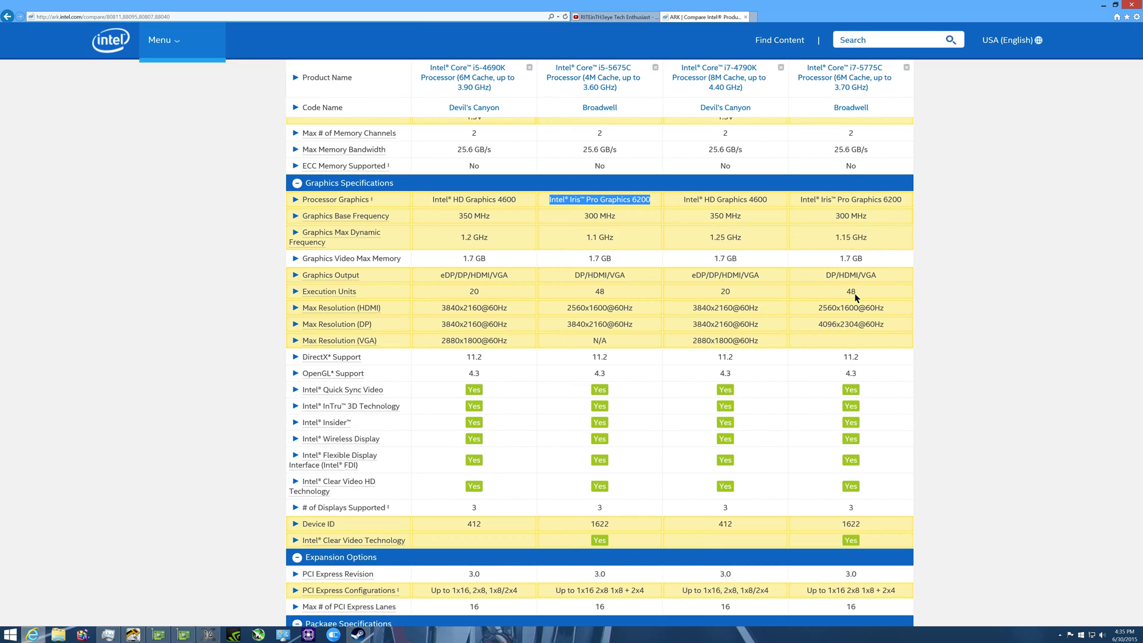
mouse_move(657, 207)
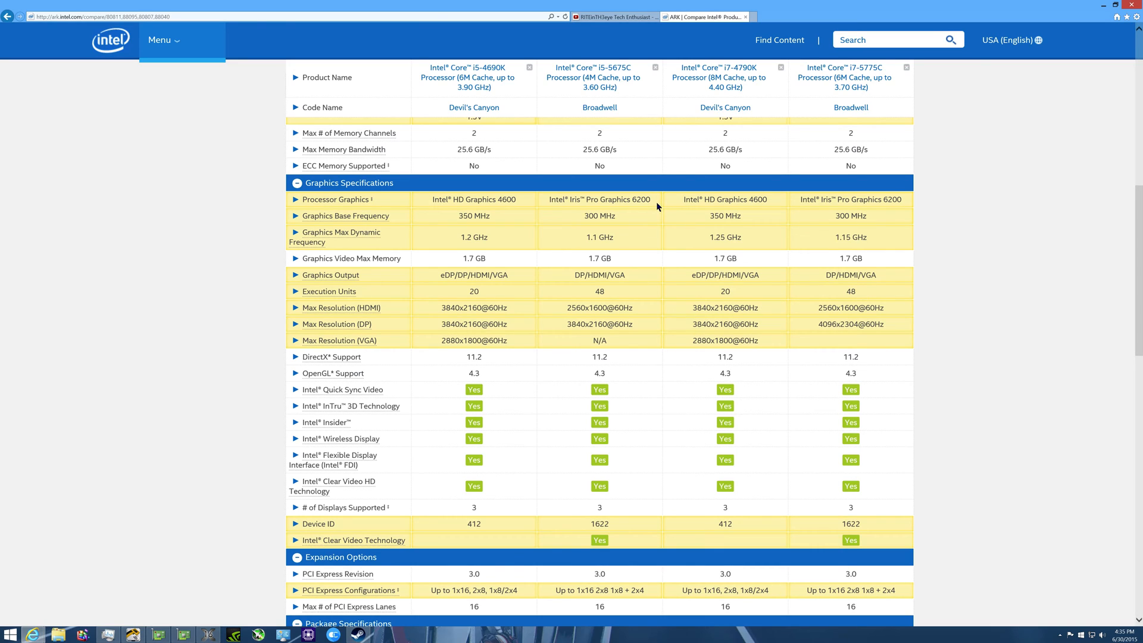
mouse_move(770, 198)
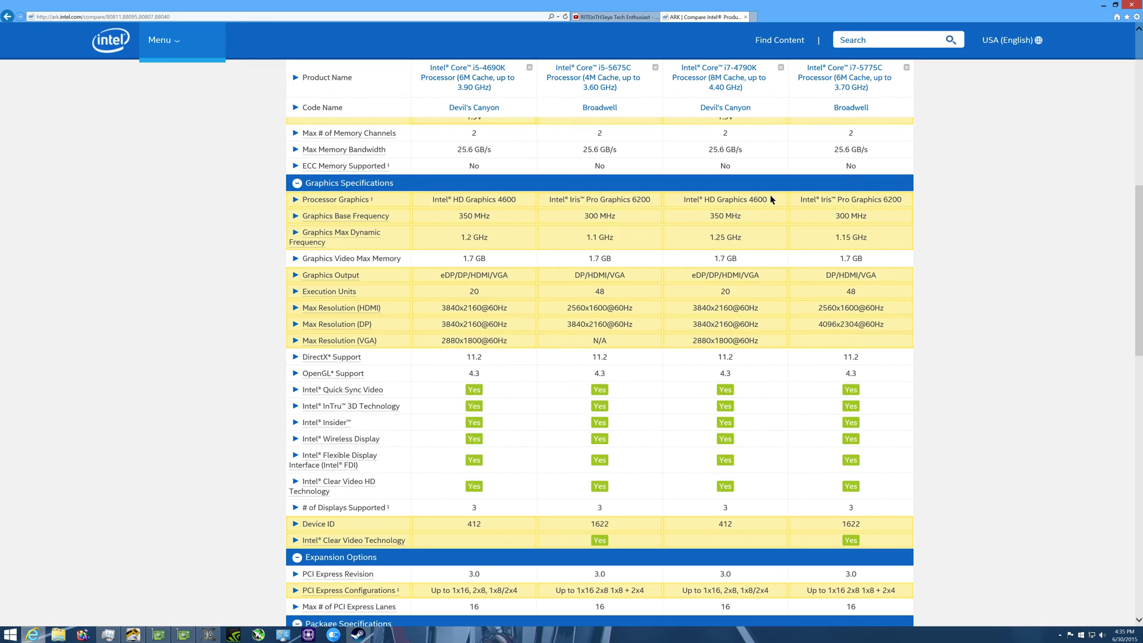
mouse_move(618, 128)
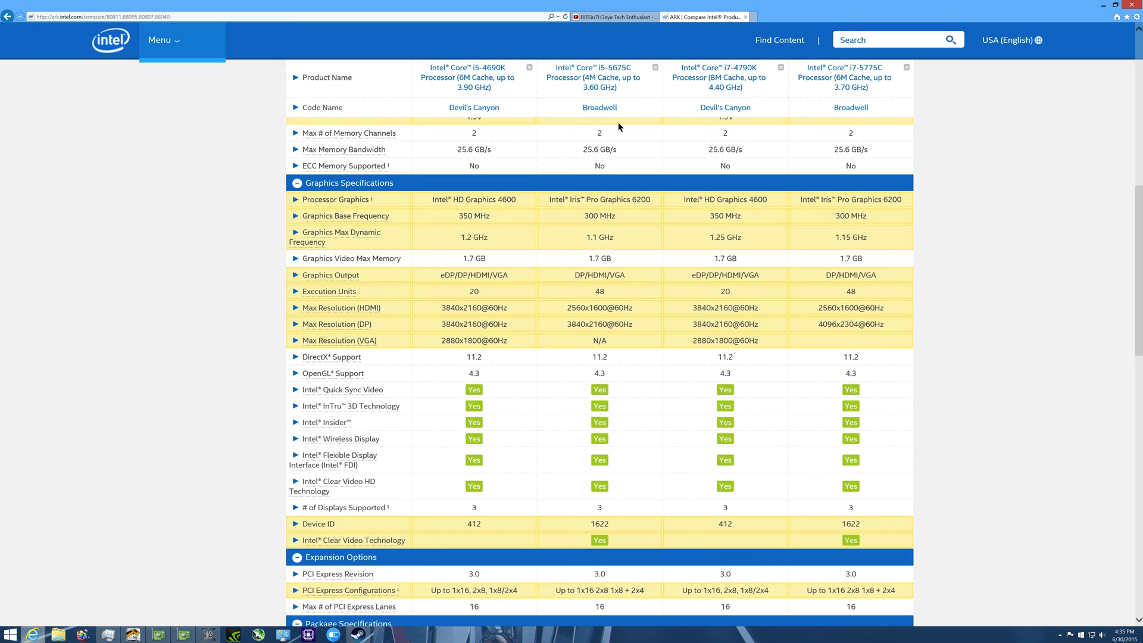
mouse_move(630, 180)
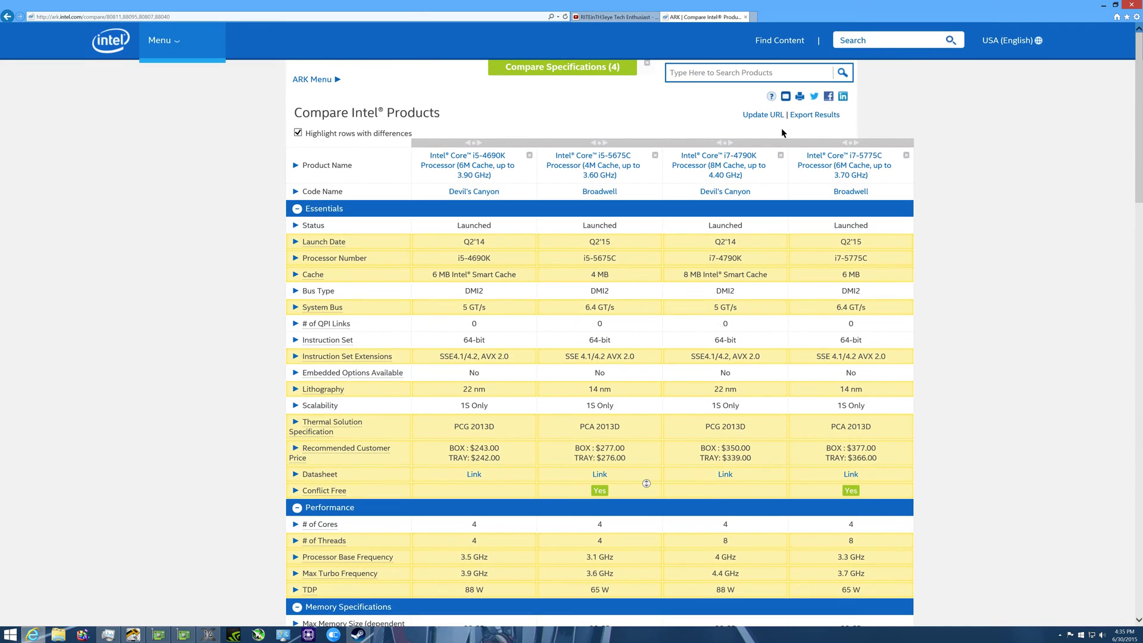
mouse_move(908, 180)
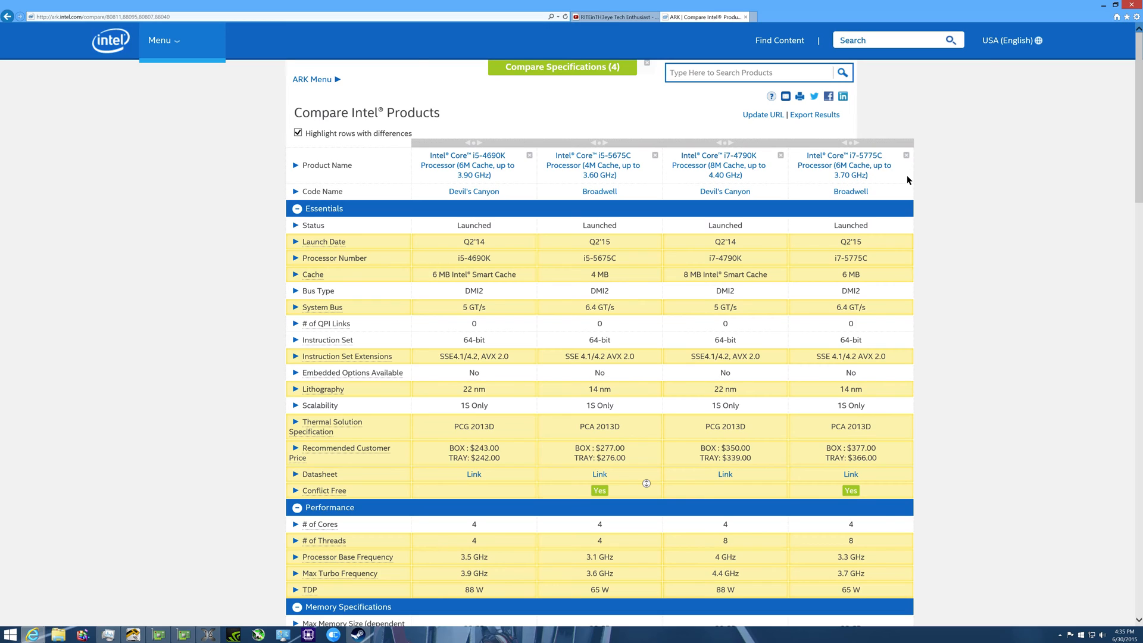
mouse_move(692, 279)
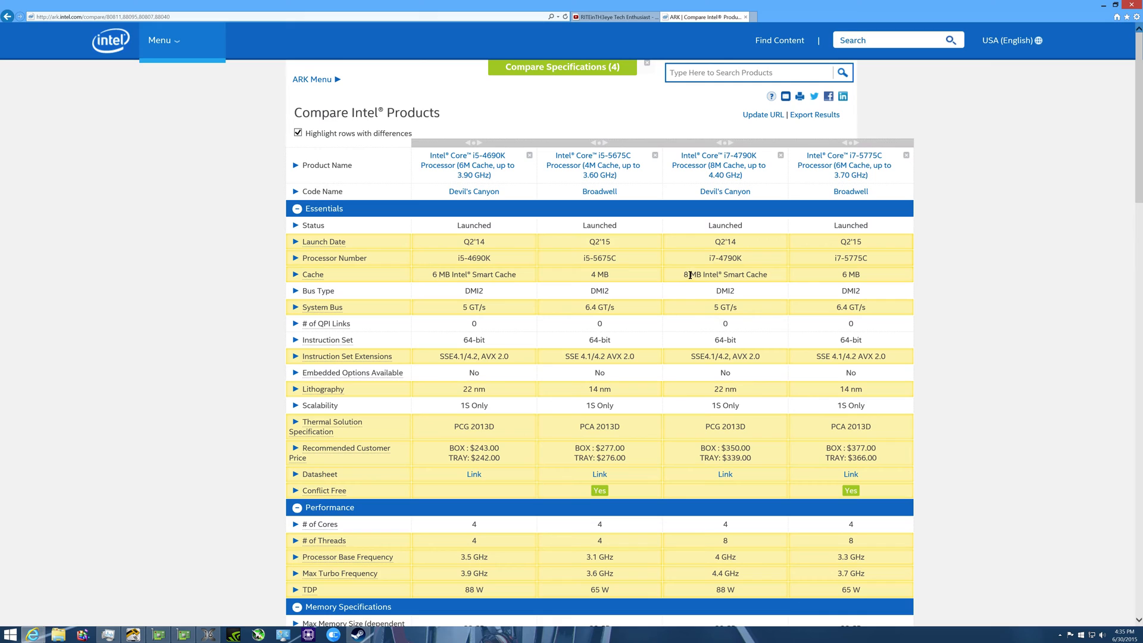
mouse_move(747, 289)
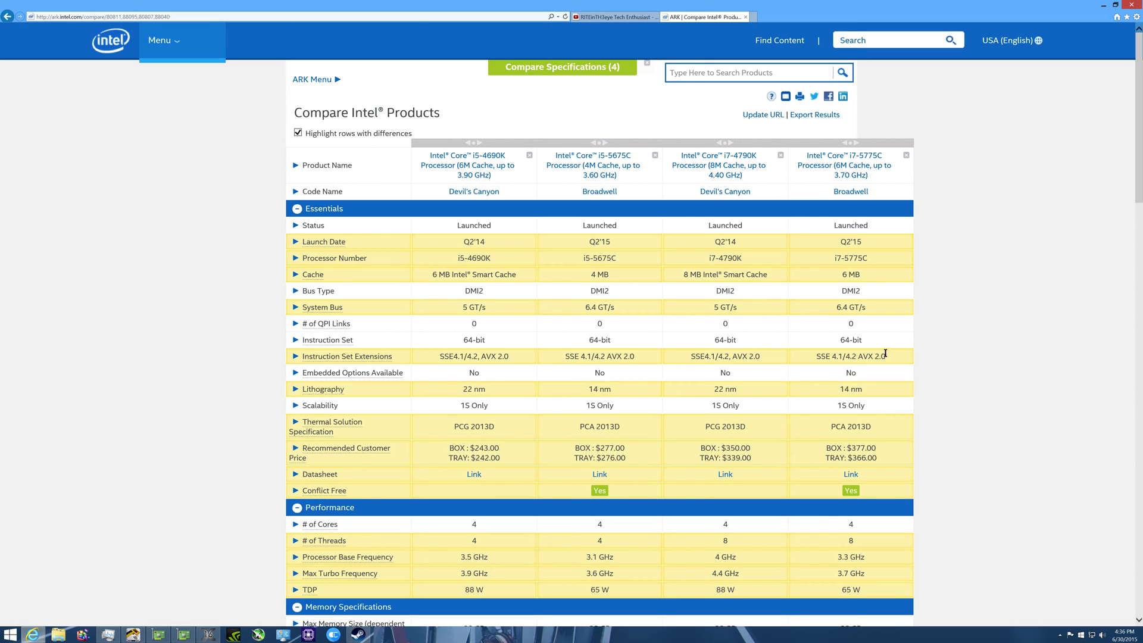
mouse_move(965, 227)
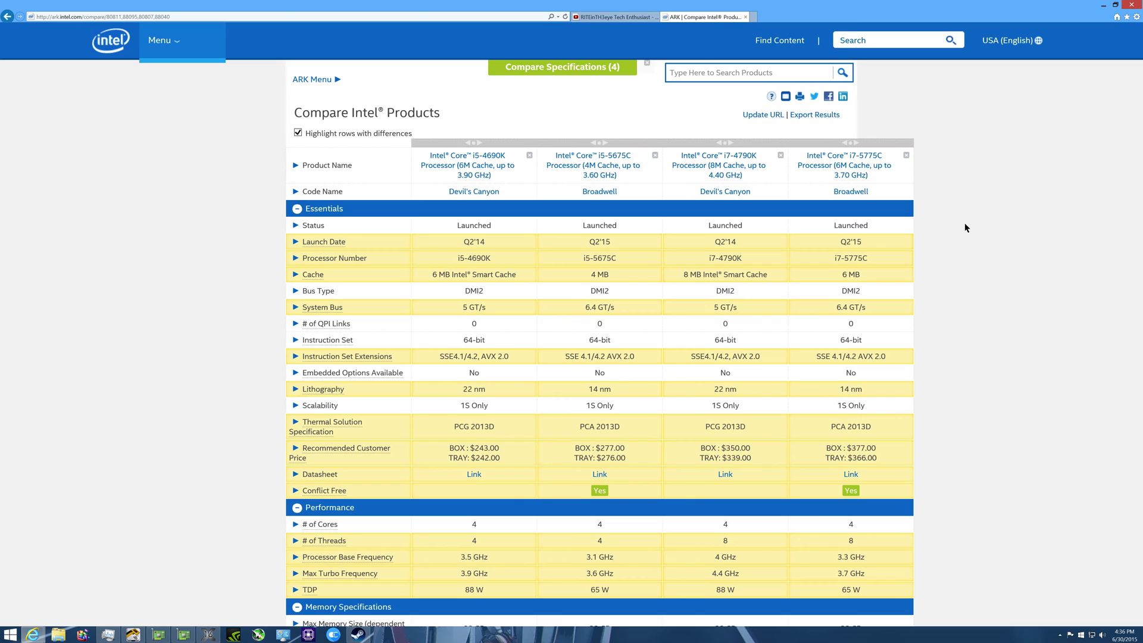
mouse_move(1004, 260)
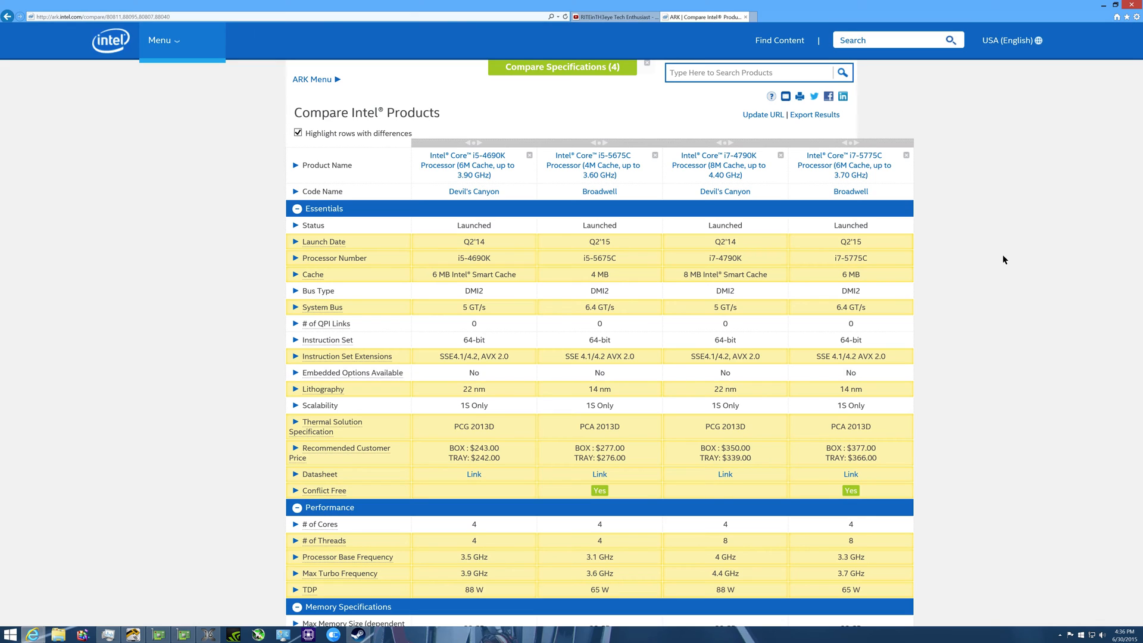
mouse_move(679, 283)
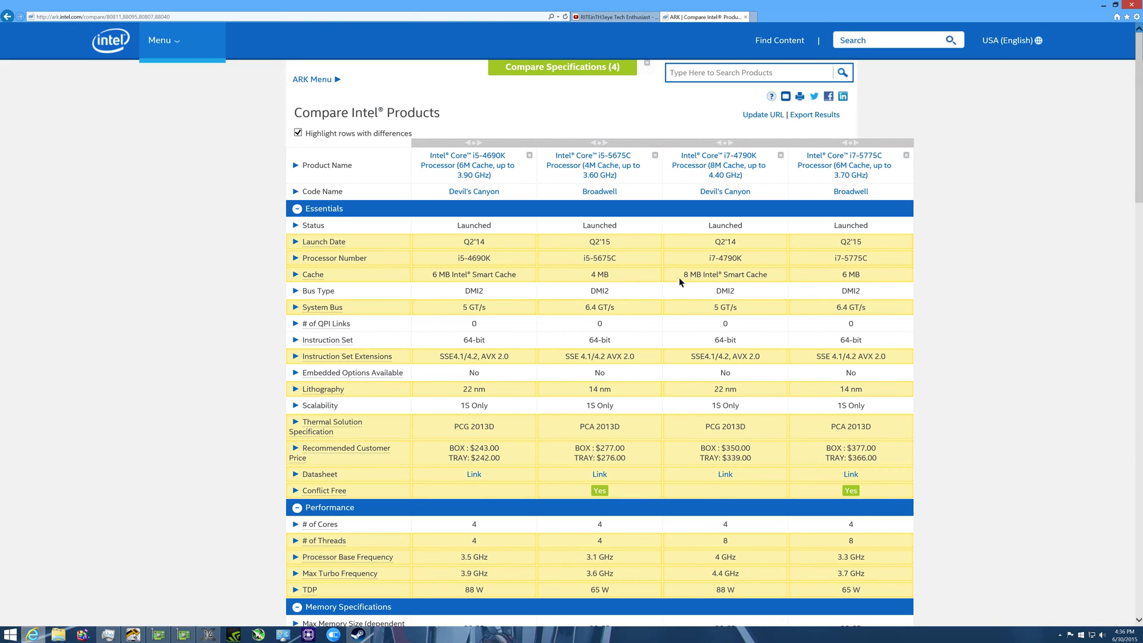
mouse_move(853, 276)
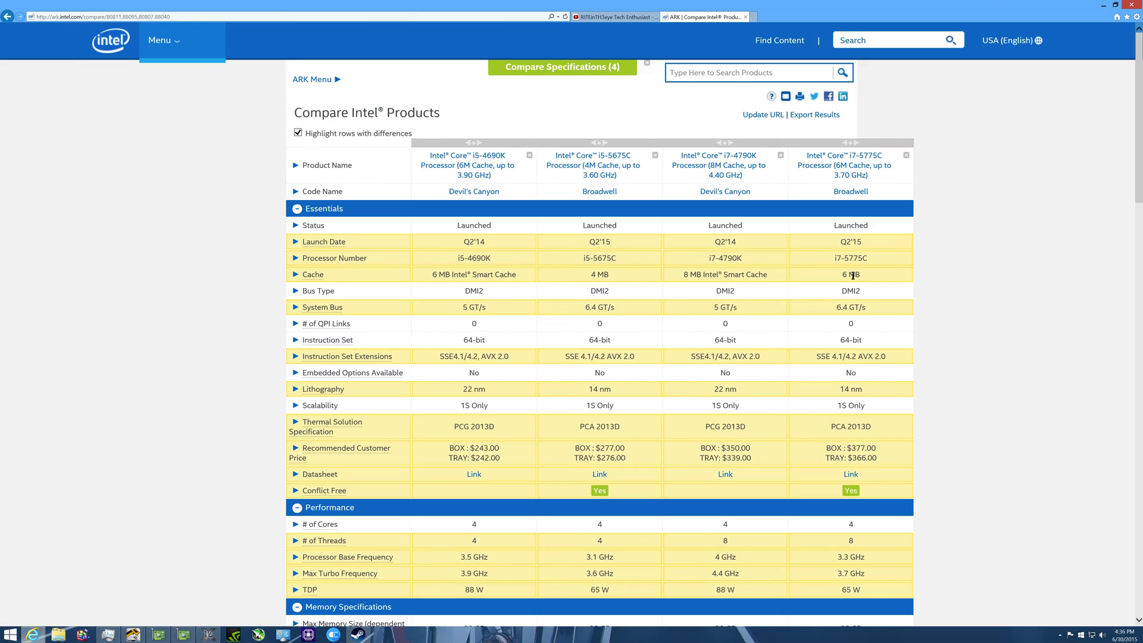
mouse_move(676, 281)
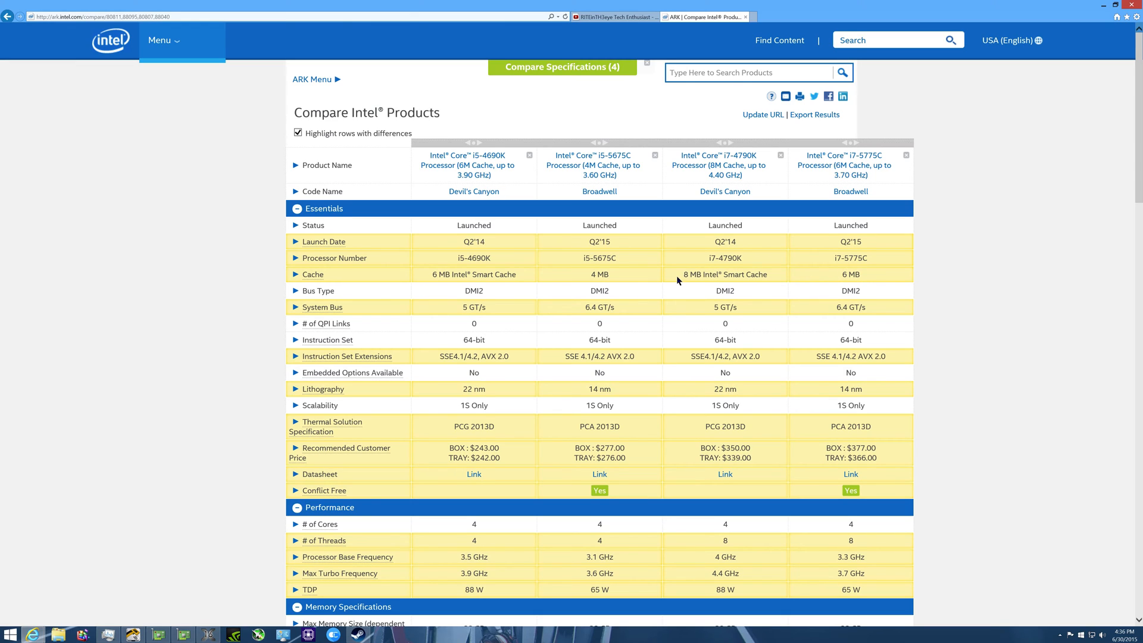
Step: Drag across the top Essentials rows to inspect cache sizes and recommended prices
left_click_drag(679, 274, 860, 273)
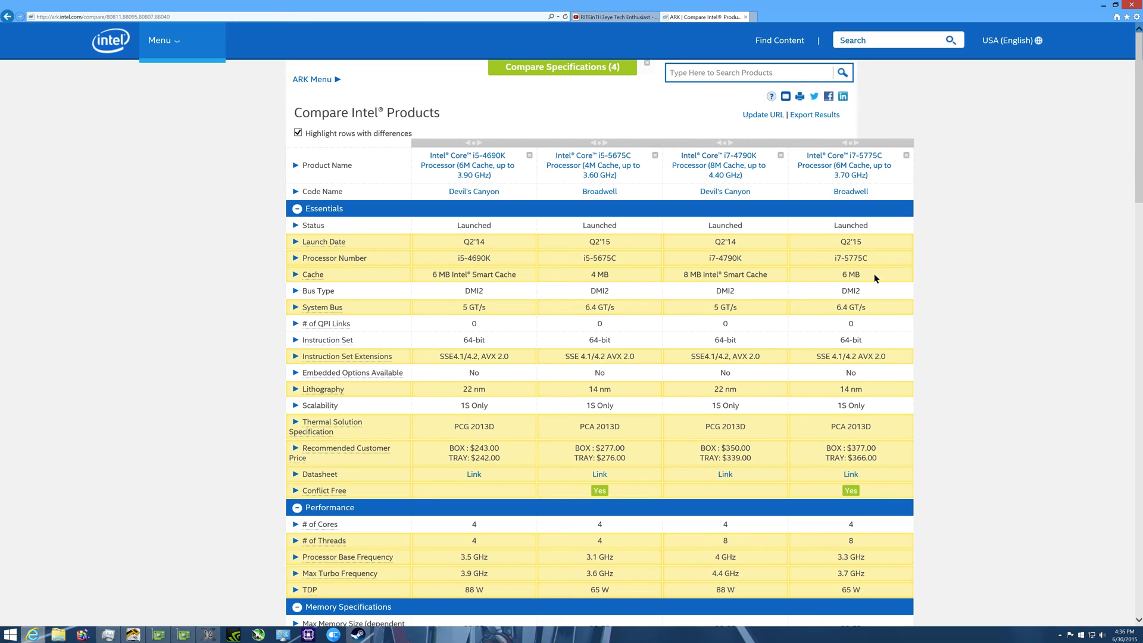
mouse_move(788, 273)
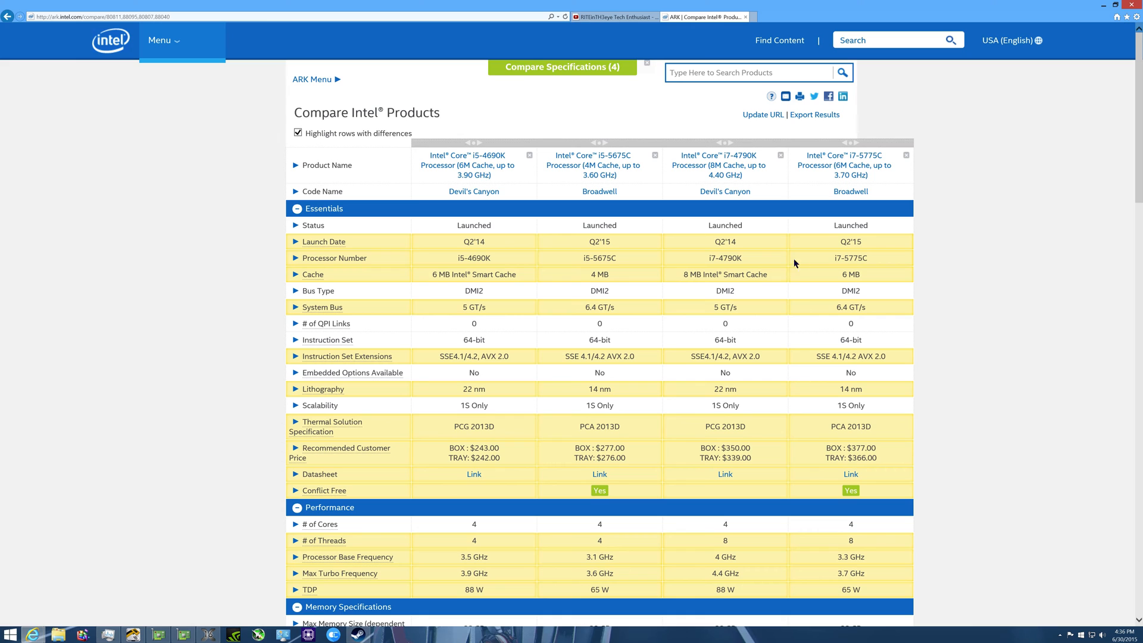
Step: Scroll down past Essentials to the Performance and Memory Specifications rows
scroll("down", 3)
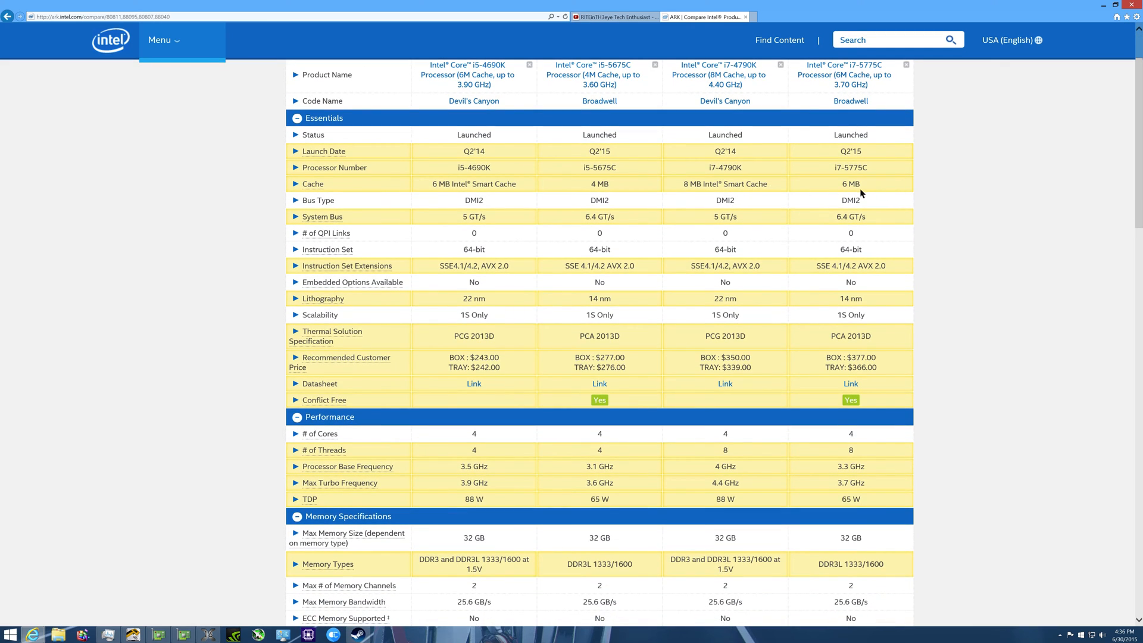
scroll("up", 3)
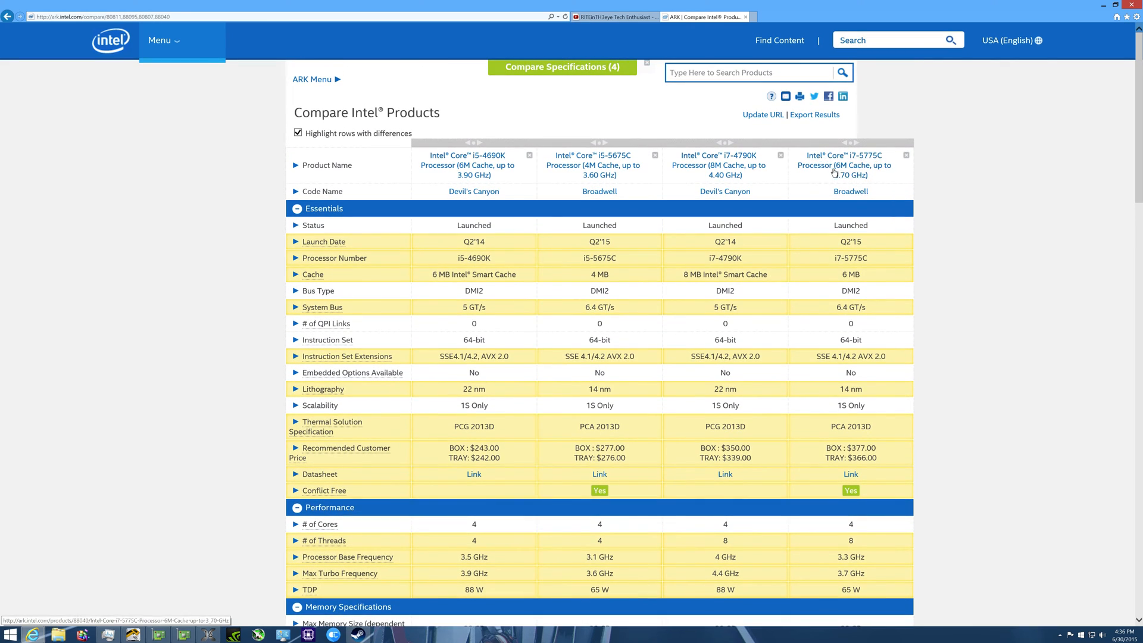
mouse_move(487, 357)
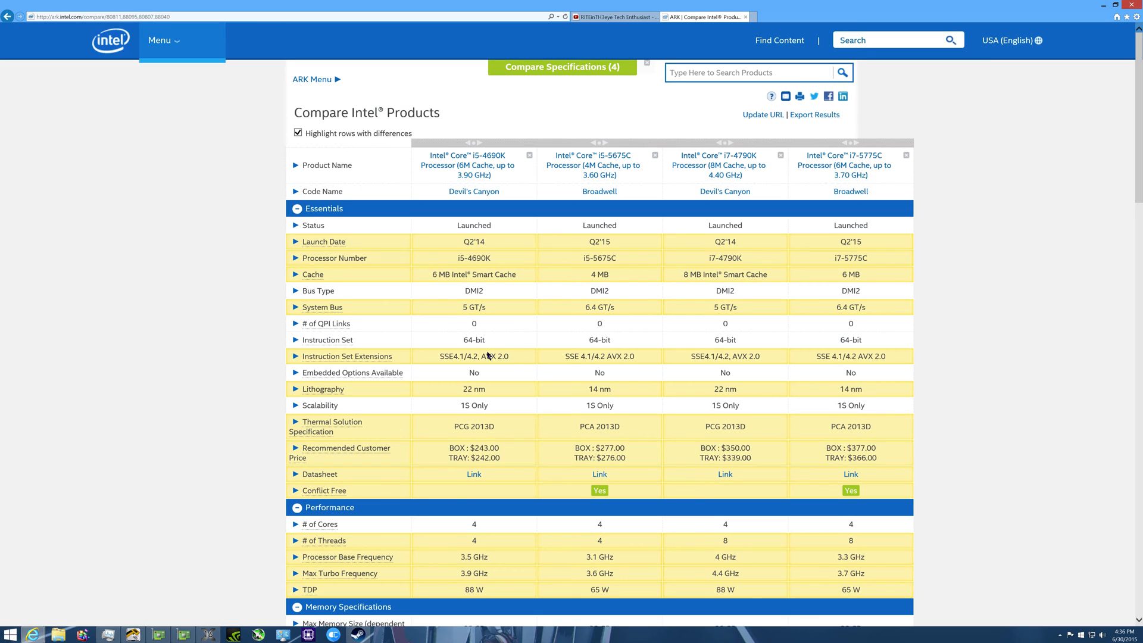
mouse_move(893, 336)
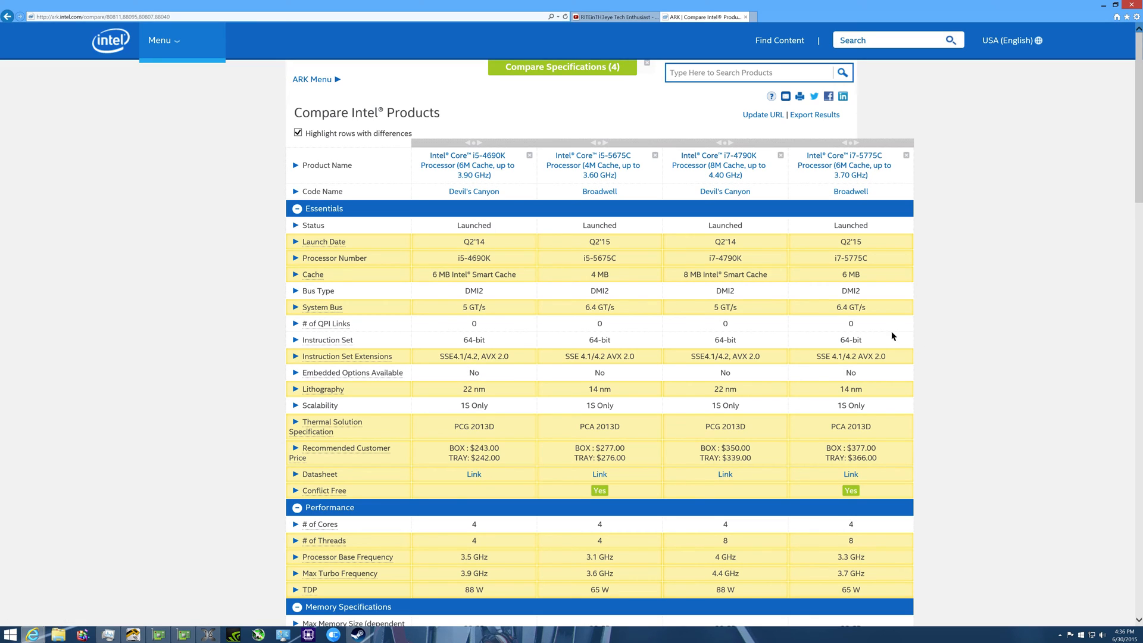
scroll("down", 3)
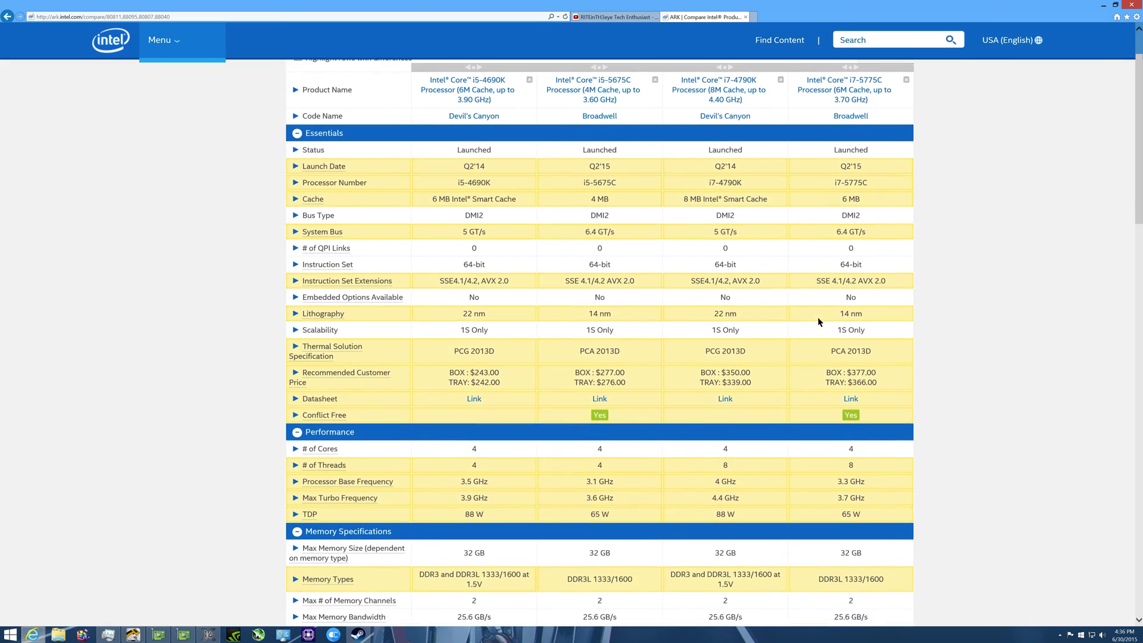
scroll("down", 3)
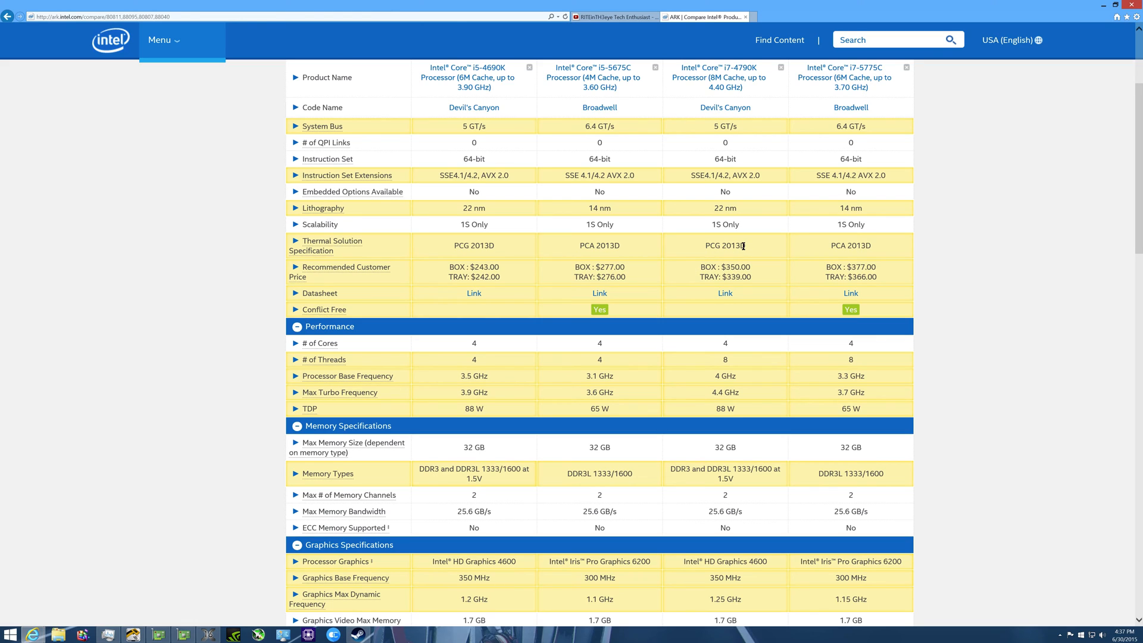
mouse_move(616, 129)
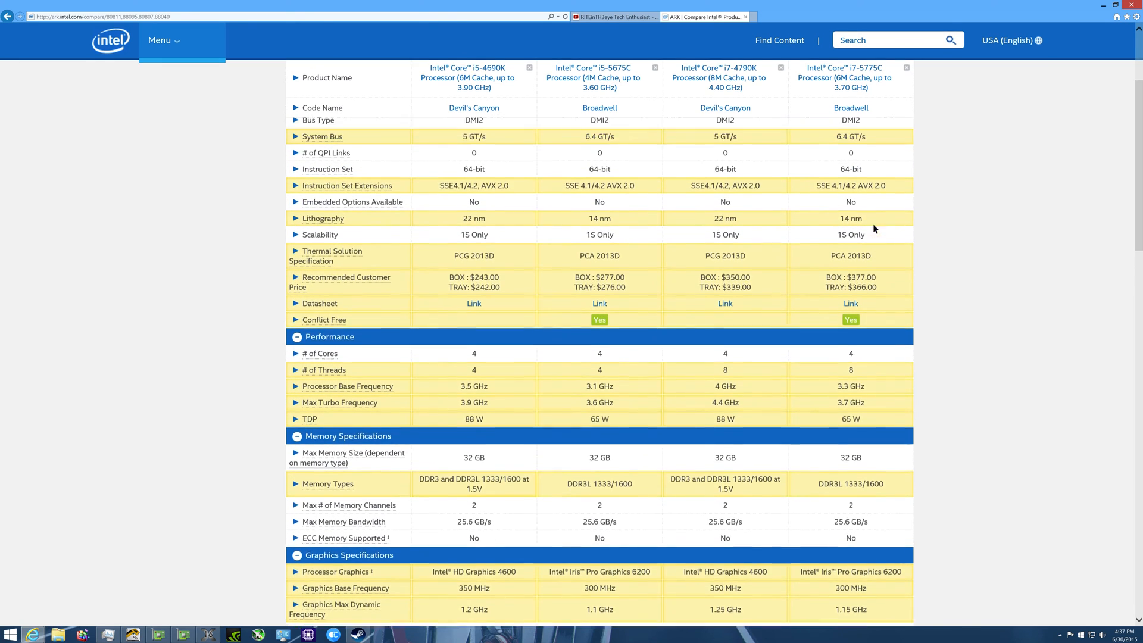
scroll("down", 3)
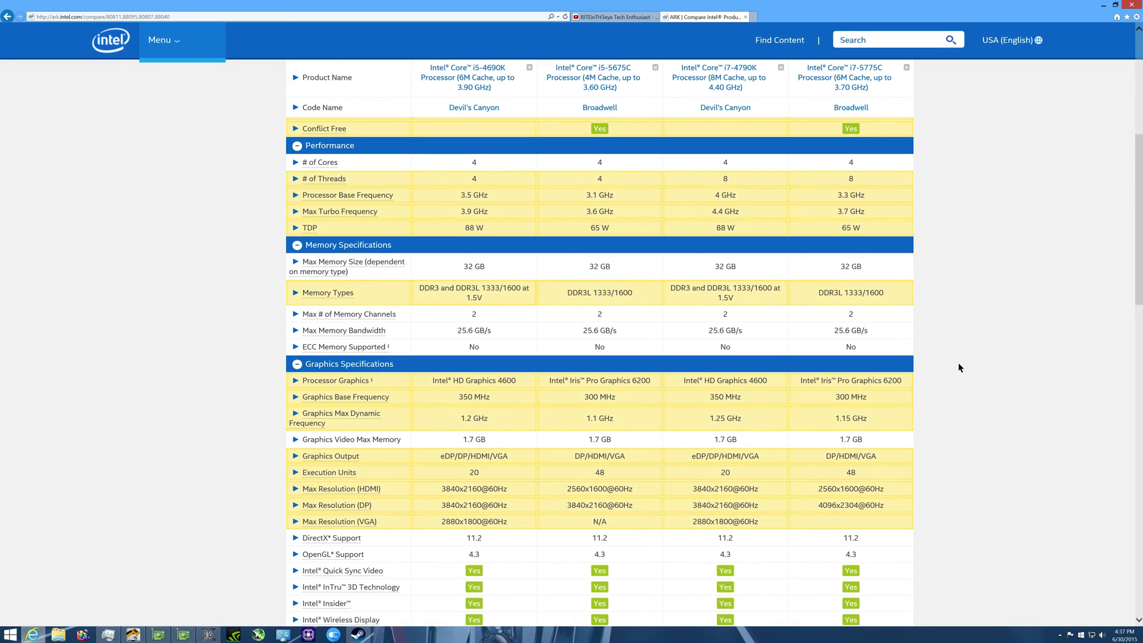
scroll("up", 3)
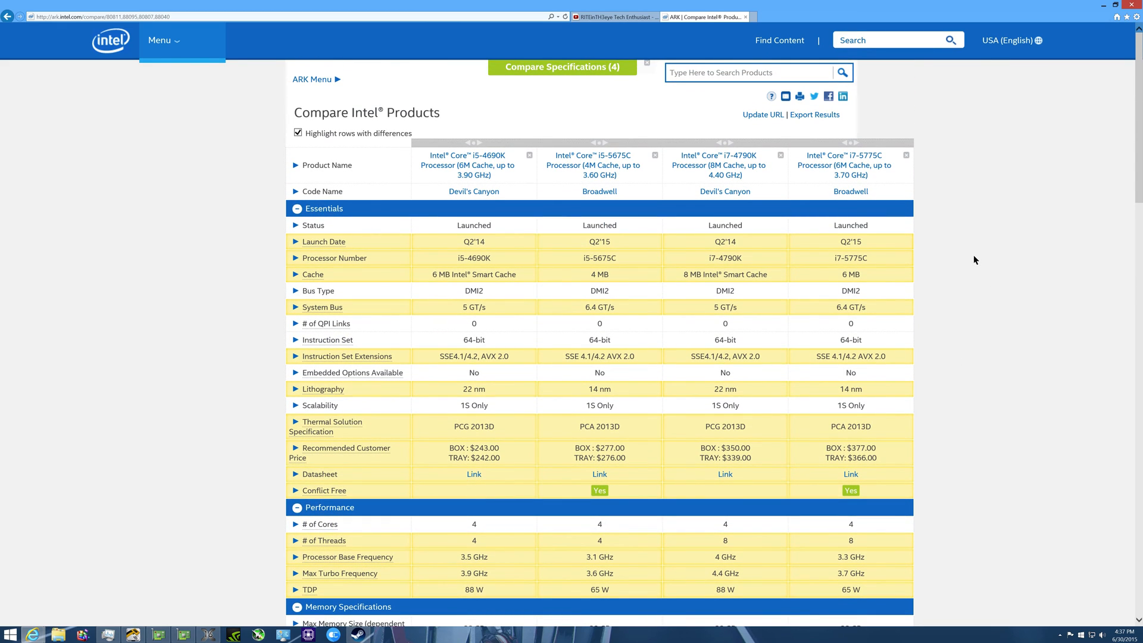
scroll("down", 3)
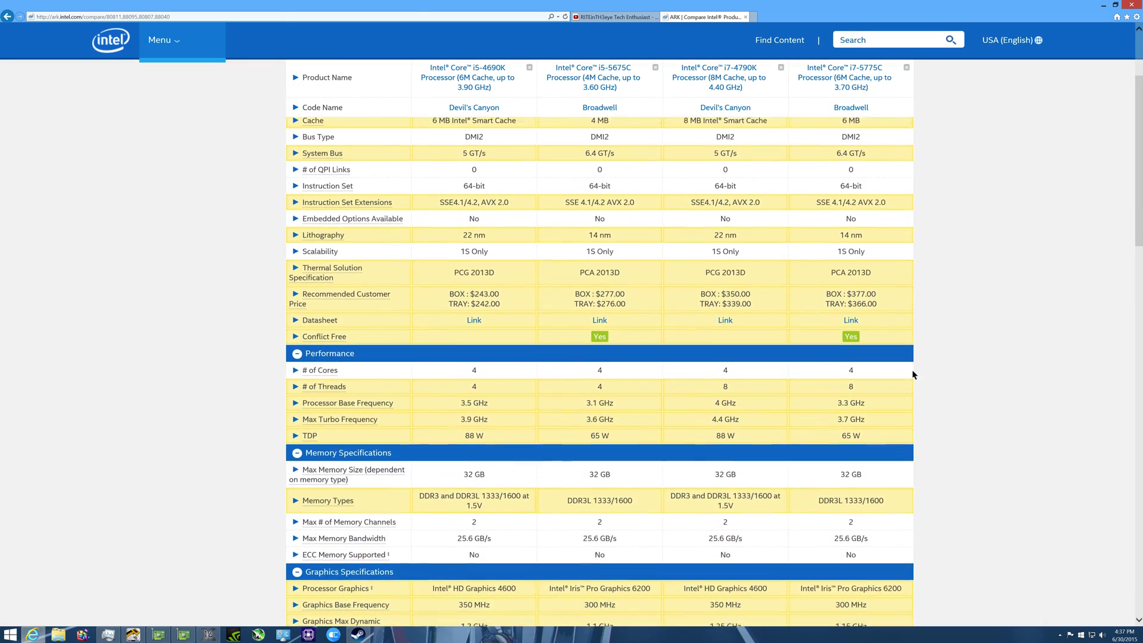
scroll("down", 3)
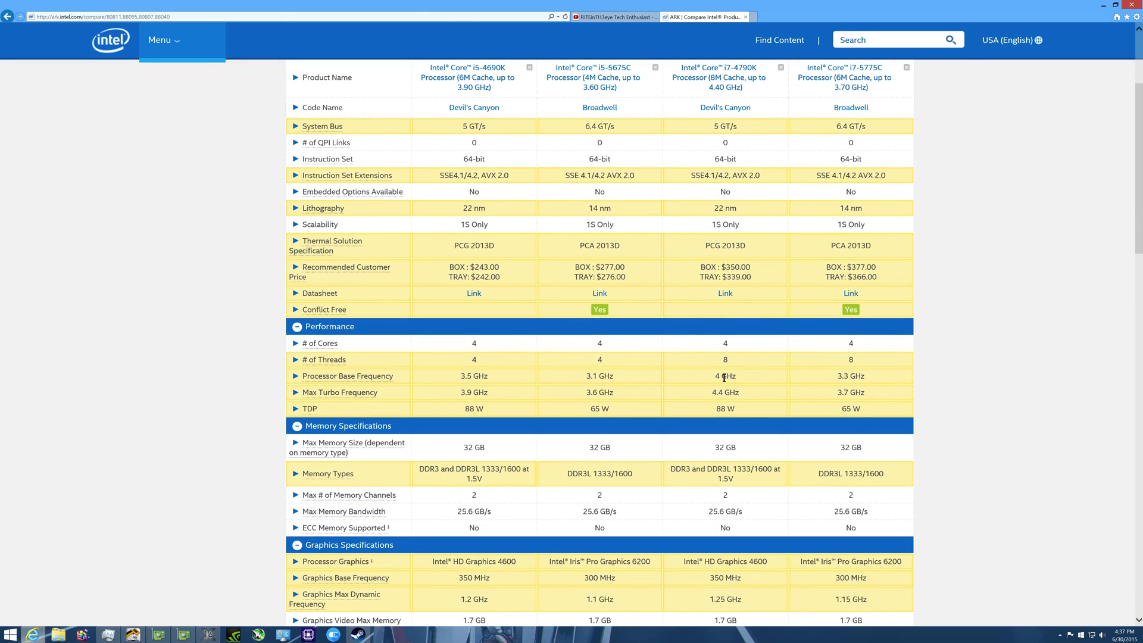
mouse_move(731, 394)
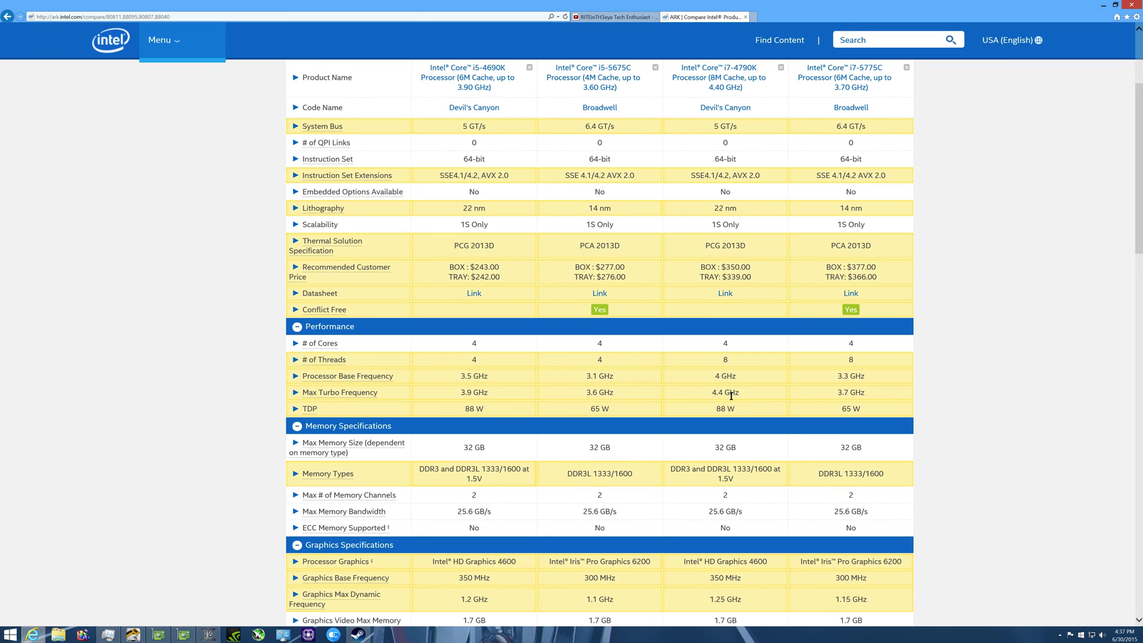
mouse_move(709, 396)
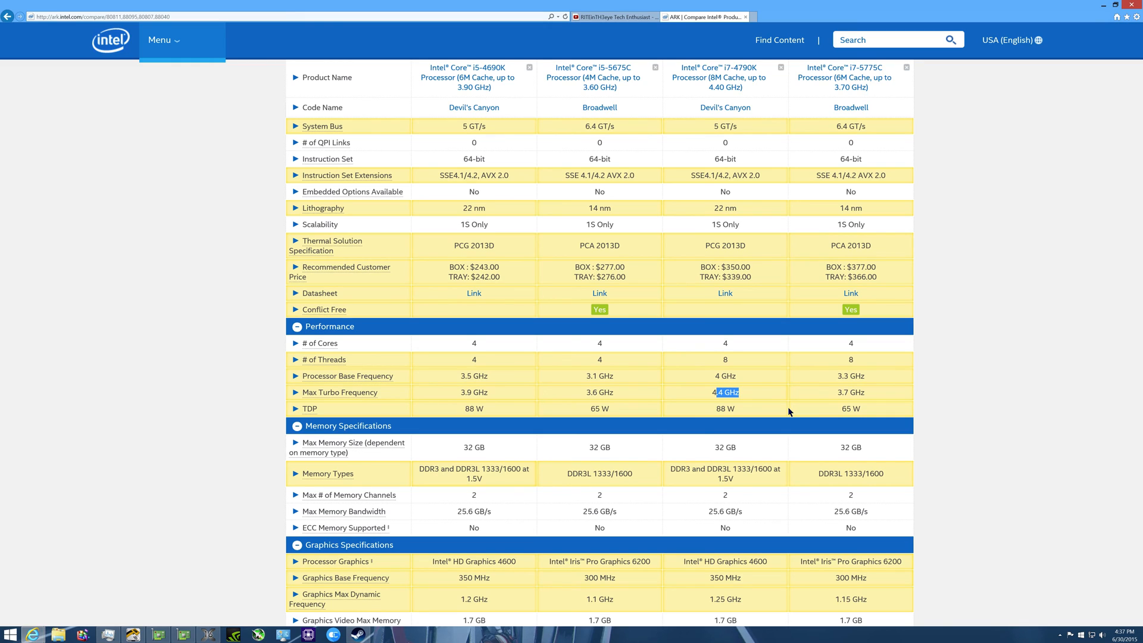
mouse_move(893, 390)
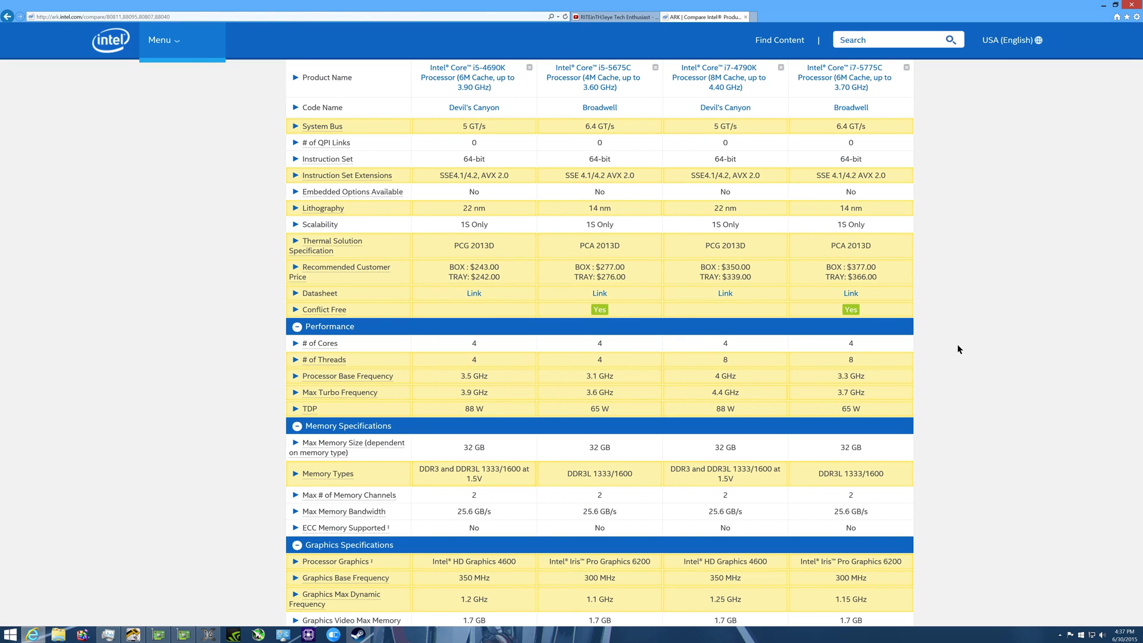
mouse_move(1004, 355)
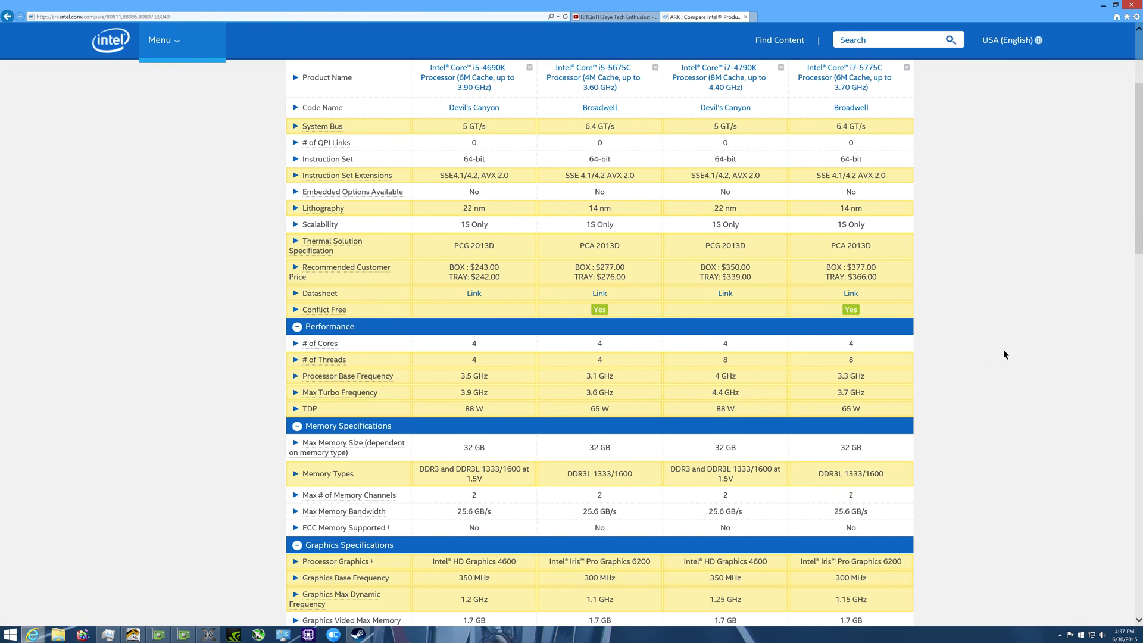